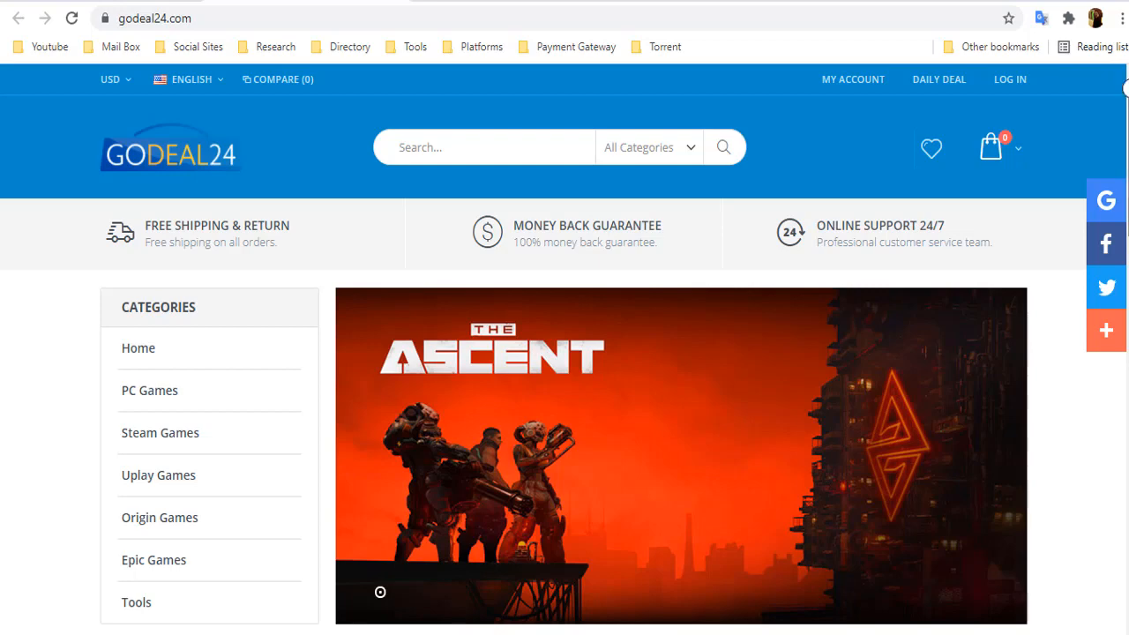
Step: Scroll down the Windows 10 Professional CD-KEY page to its 'How to activate' section
scroll("down", 3)
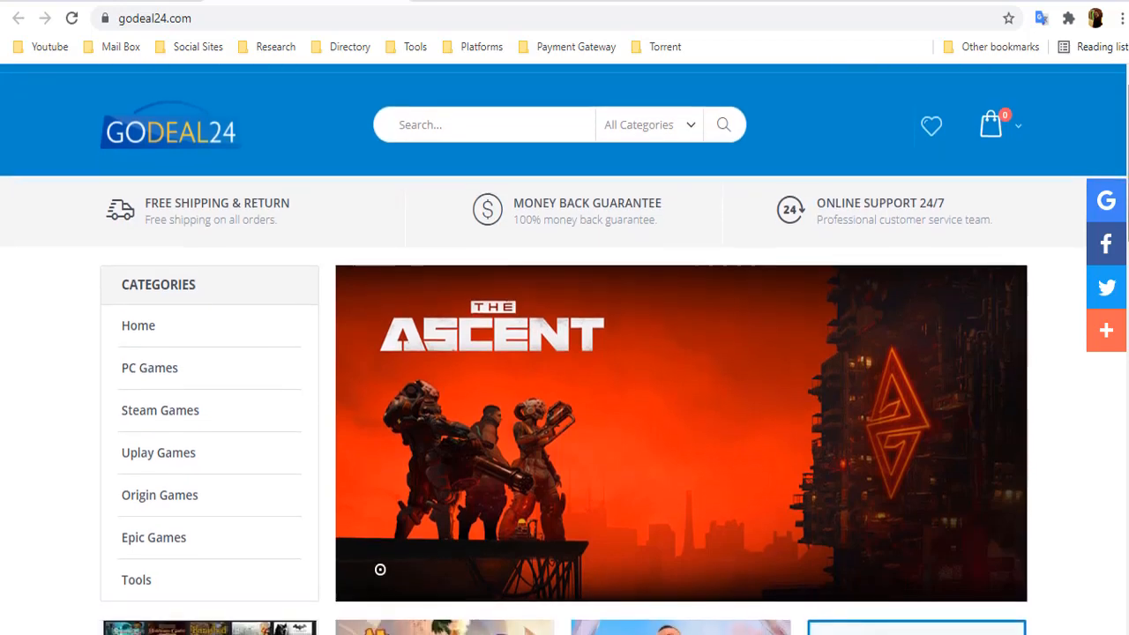
scroll("down", 3)
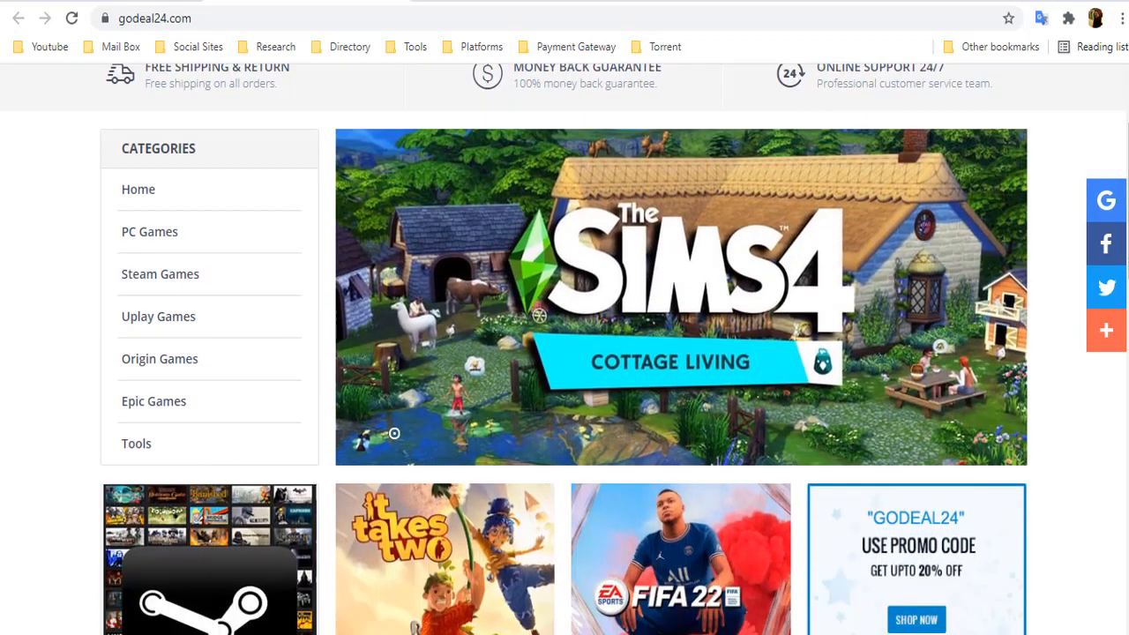
scroll("down", 3)
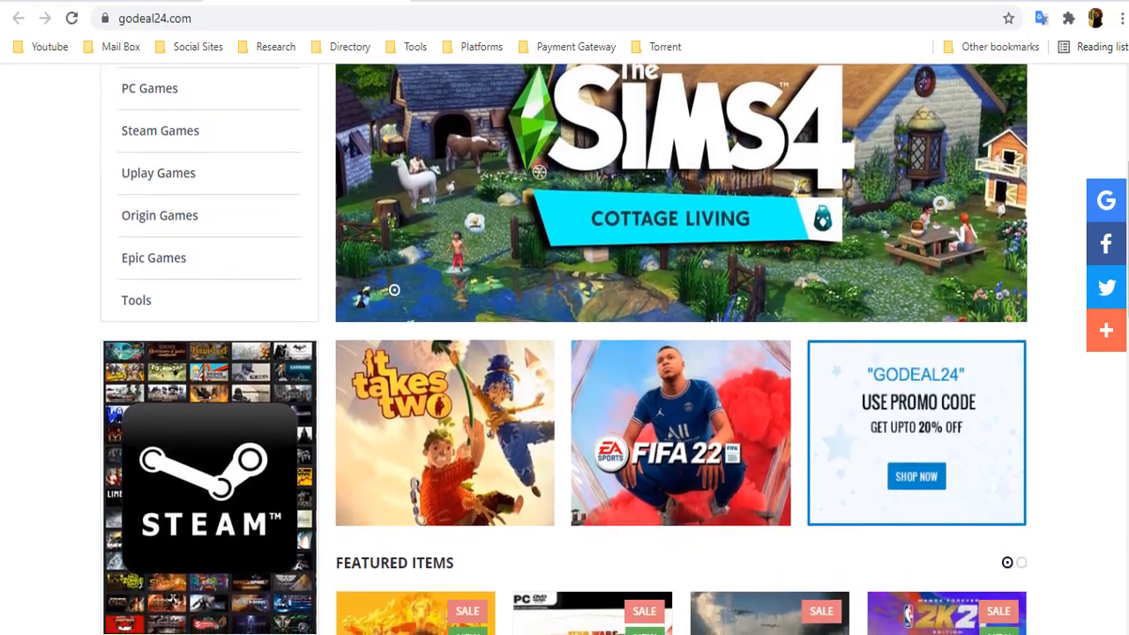
scroll("down", 3)
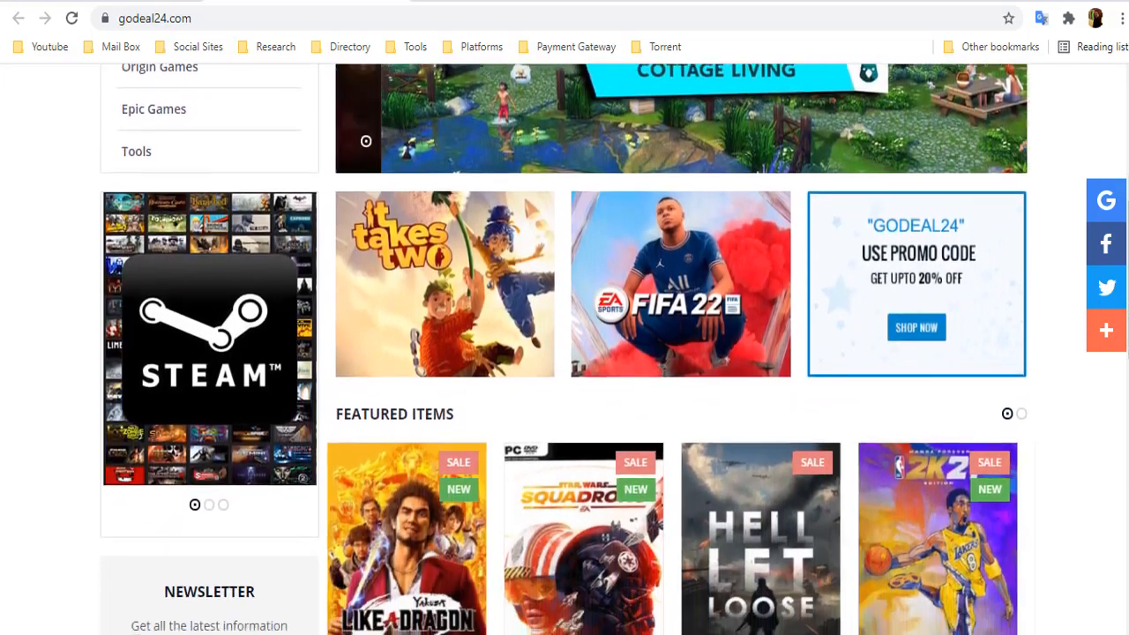
scroll("down", 3)
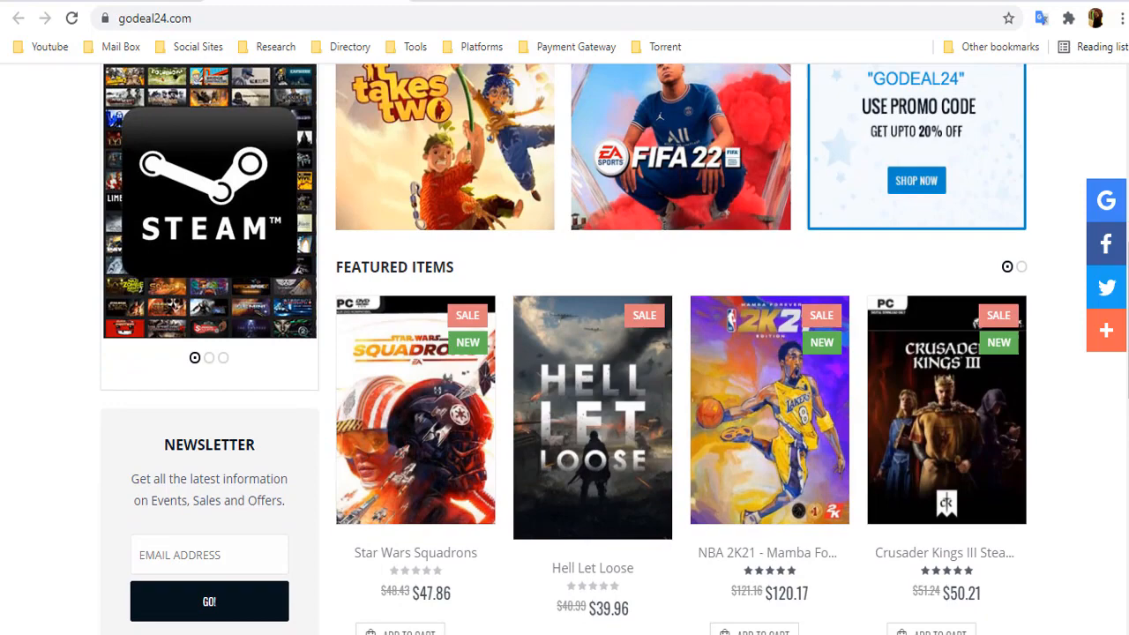
scroll("down", 3)
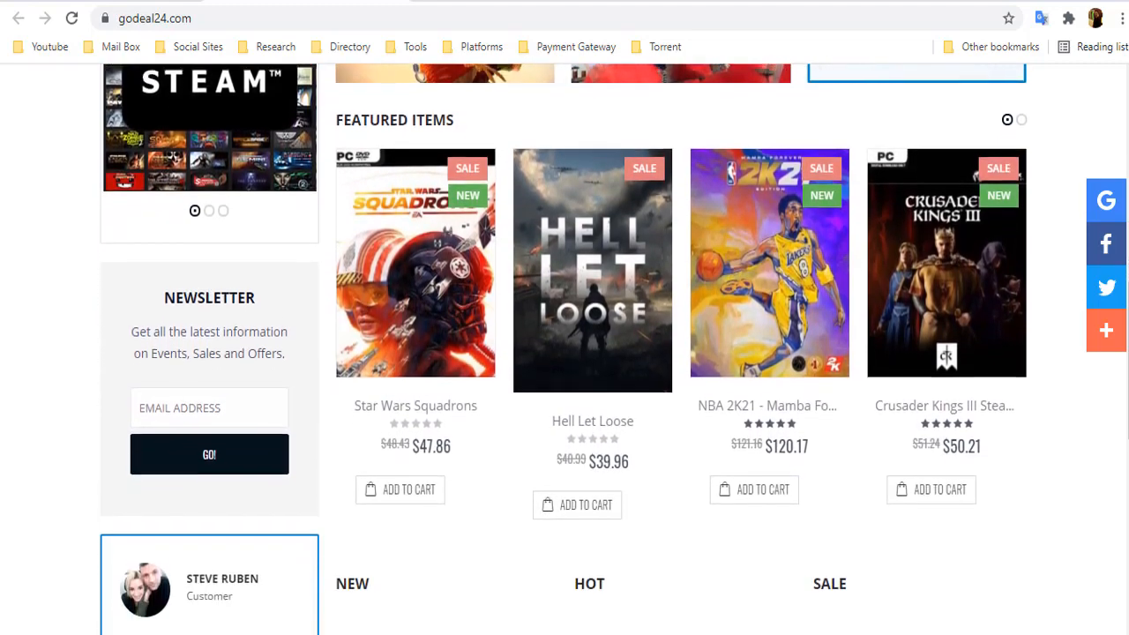
scroll("down", 3)
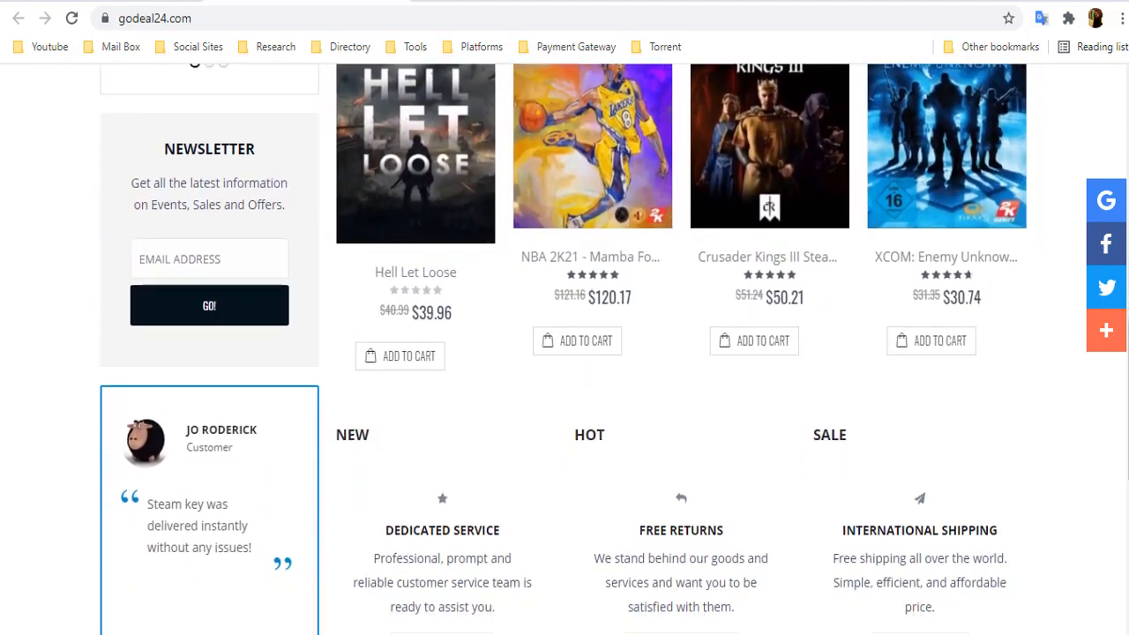
scroll("down", 3)
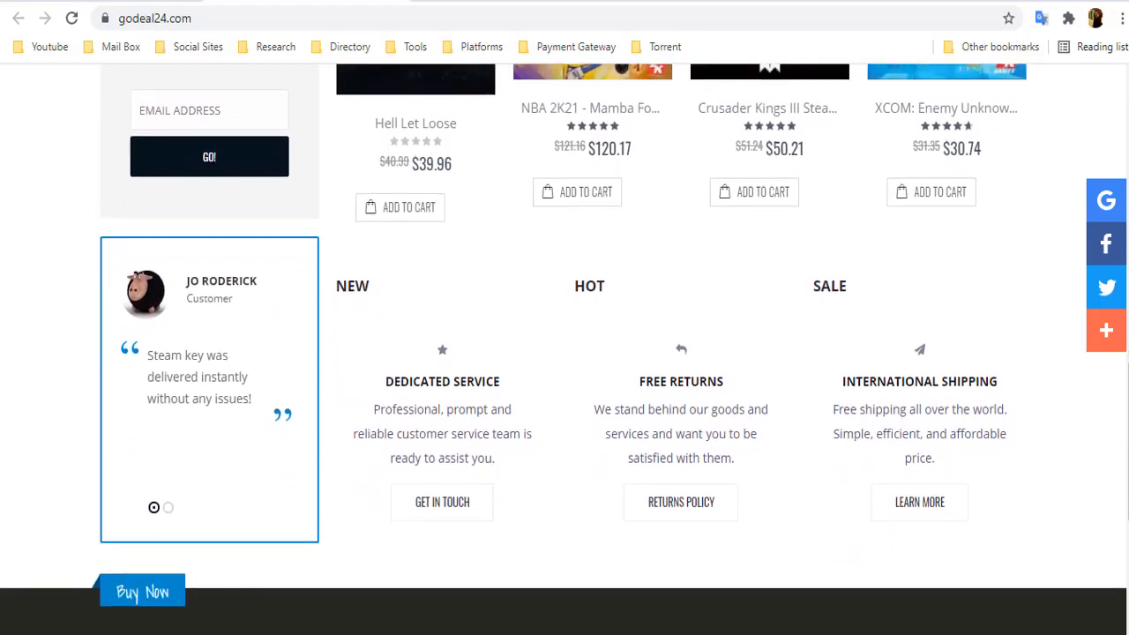
scroll("down", 3)
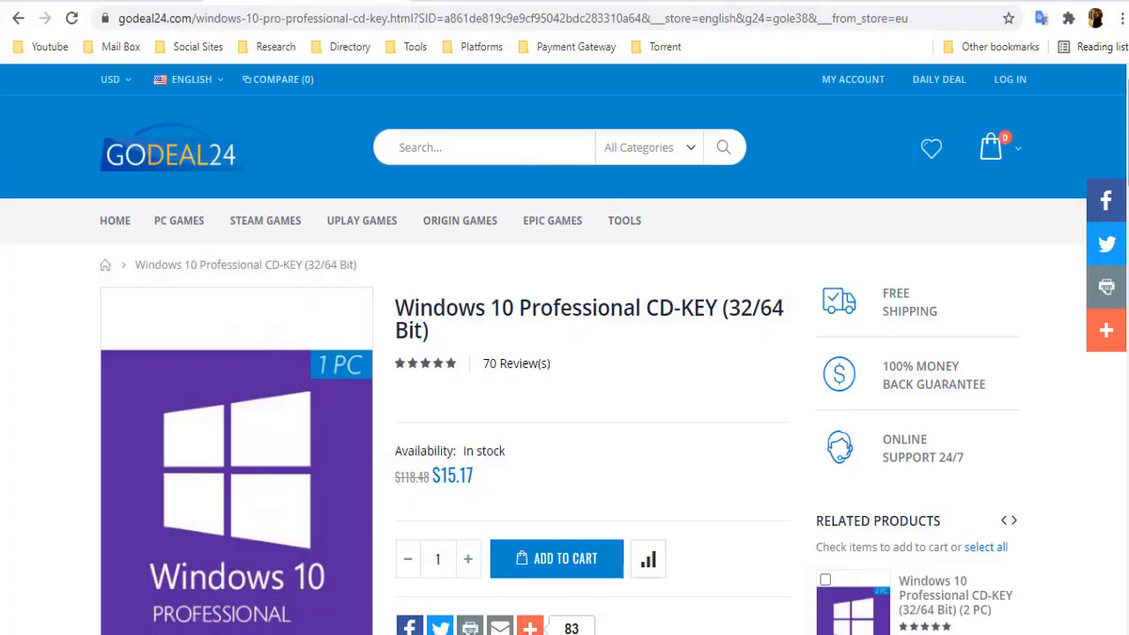
scroll("up", 3)
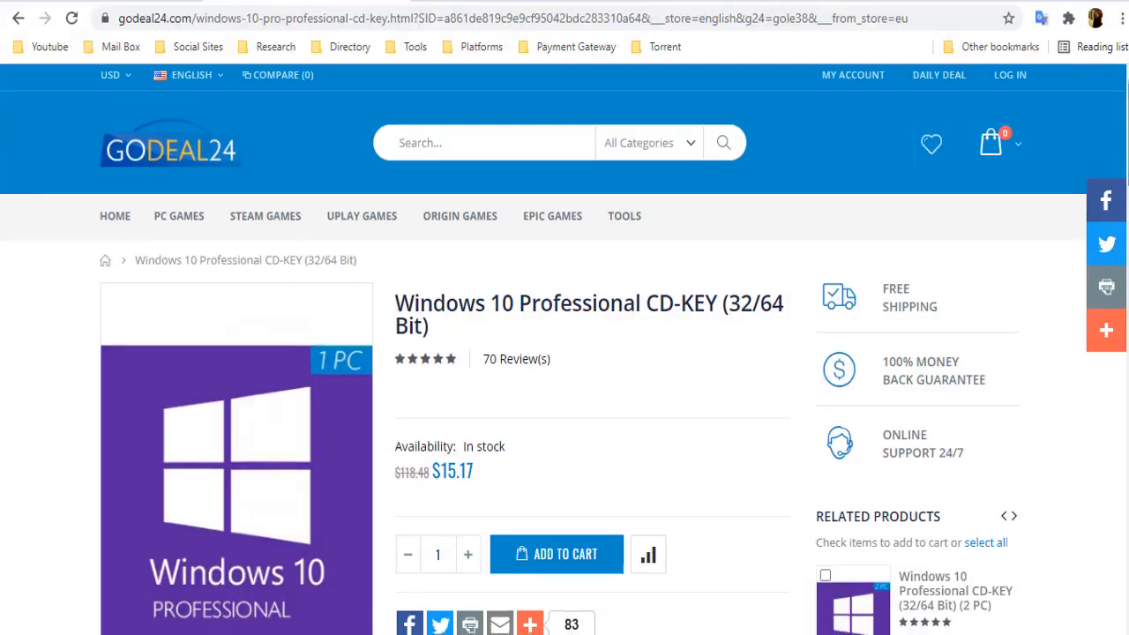
scroll("down", 3)
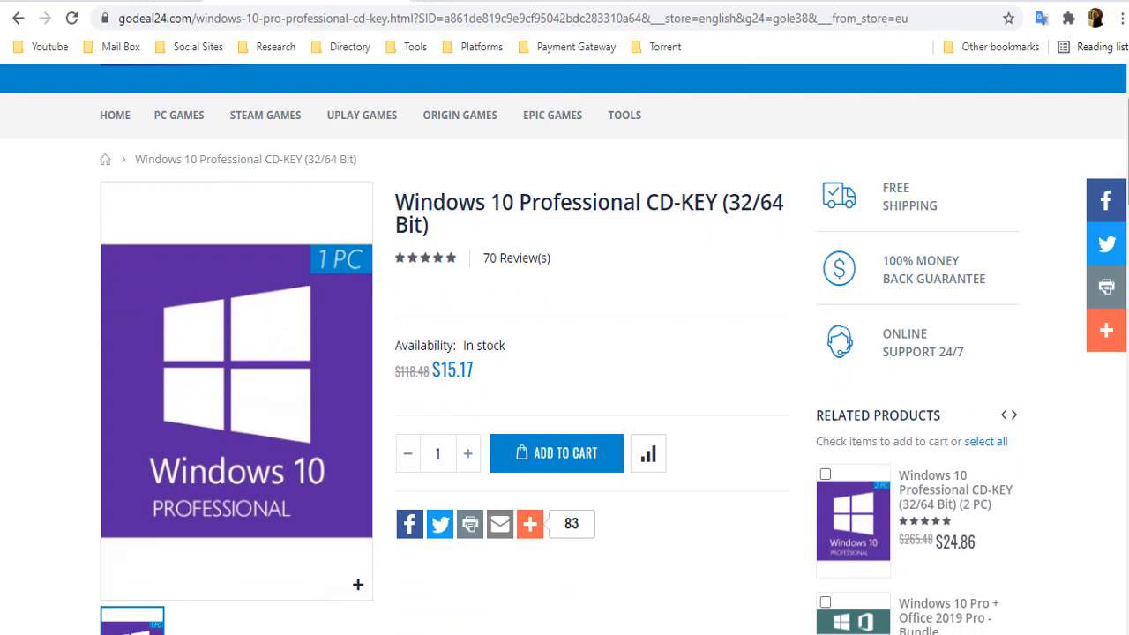
scroll("down", 3)
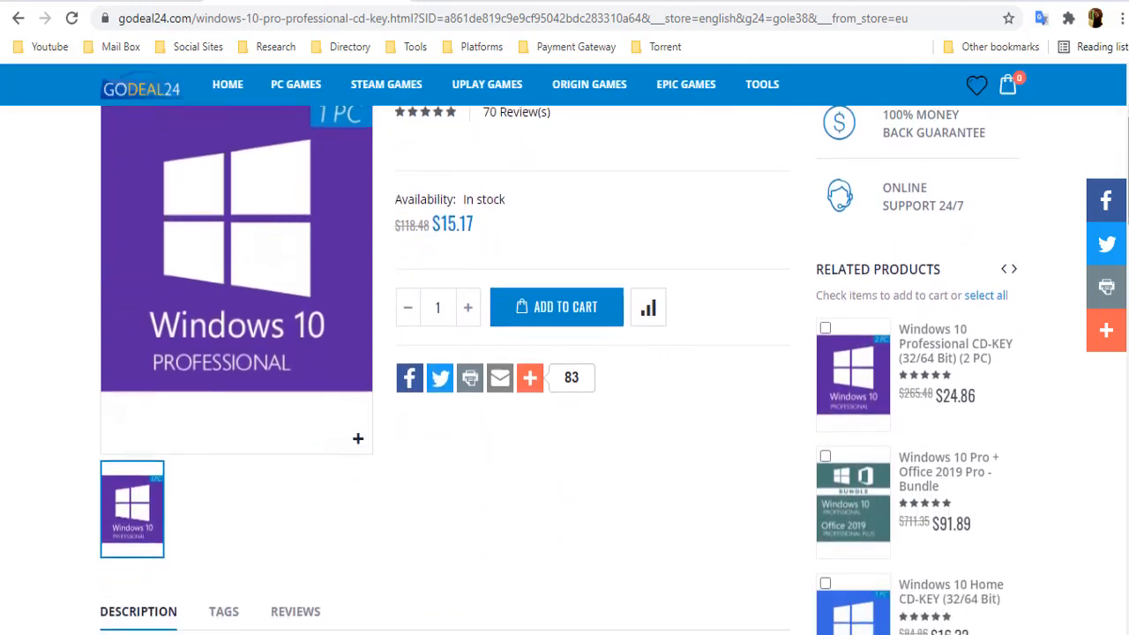
scroll("down", 3)
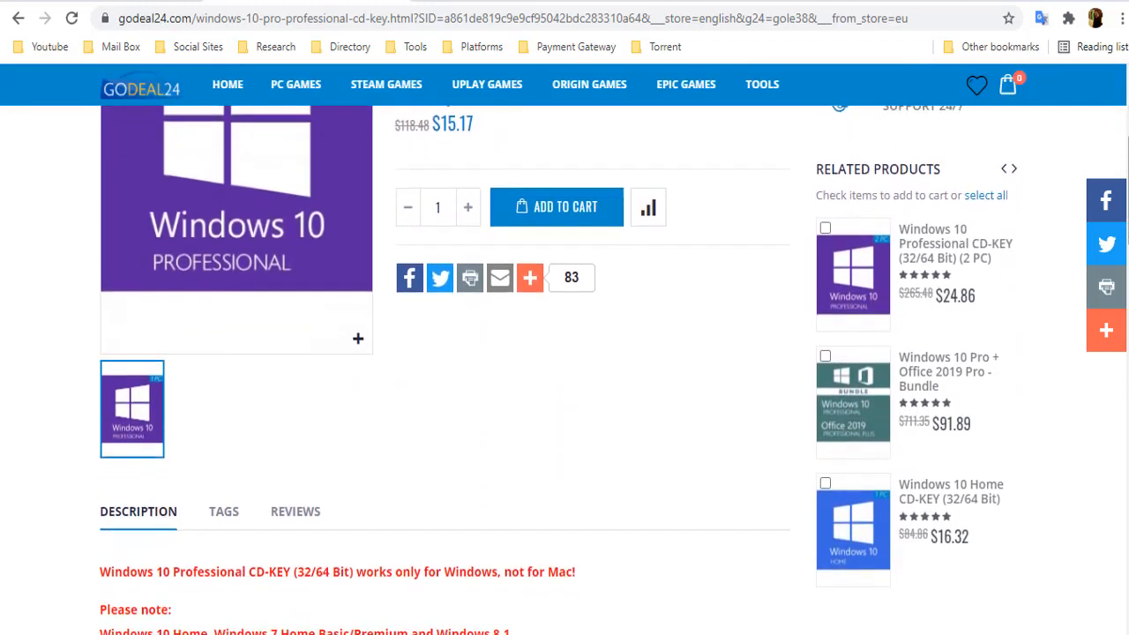
scroll("down", 3)
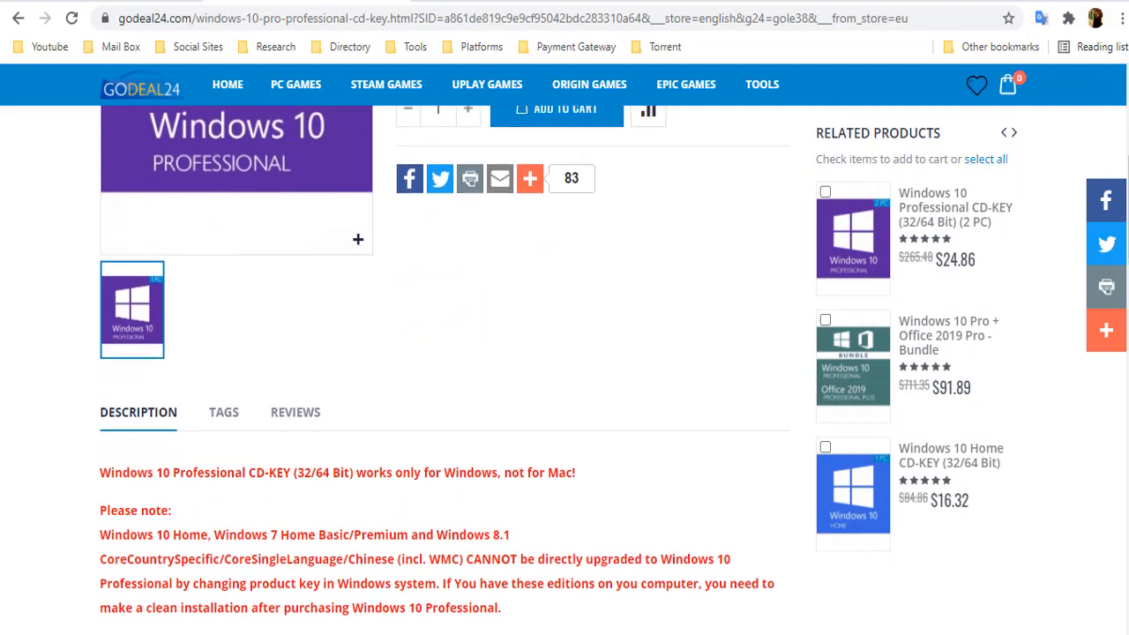
scroll("down", 3)
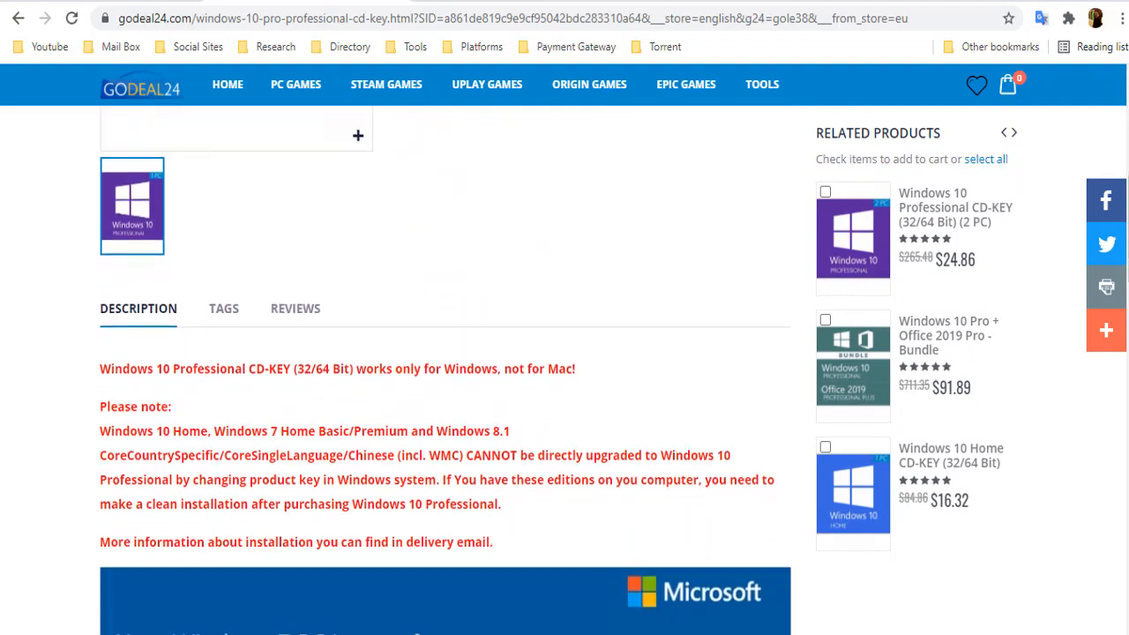
scroll("down", 3)
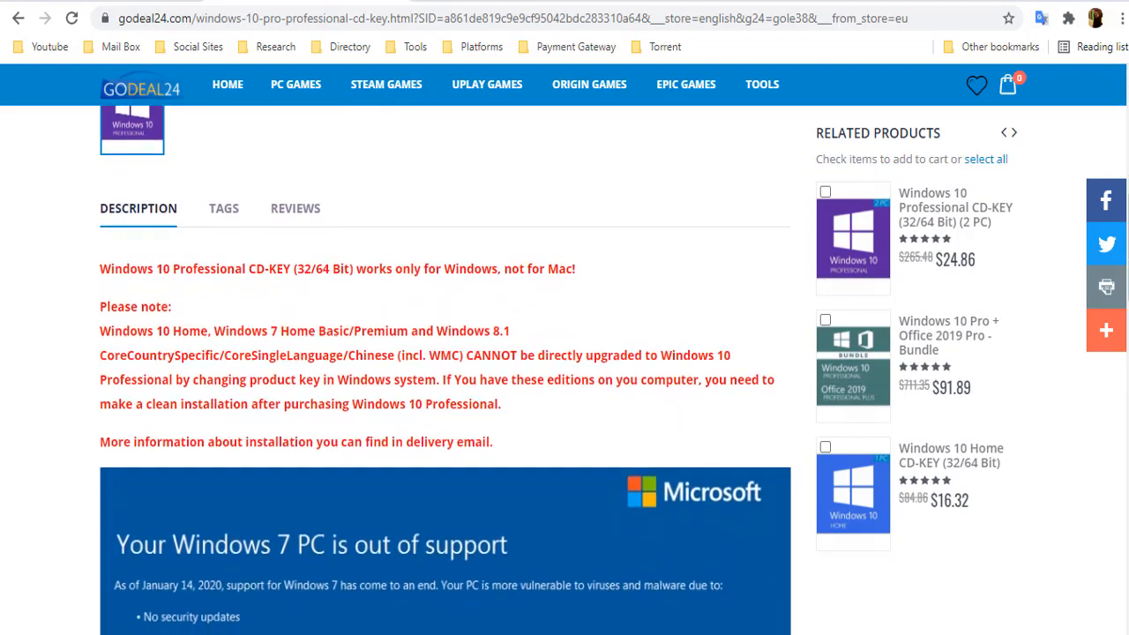
scroll("down", 3)
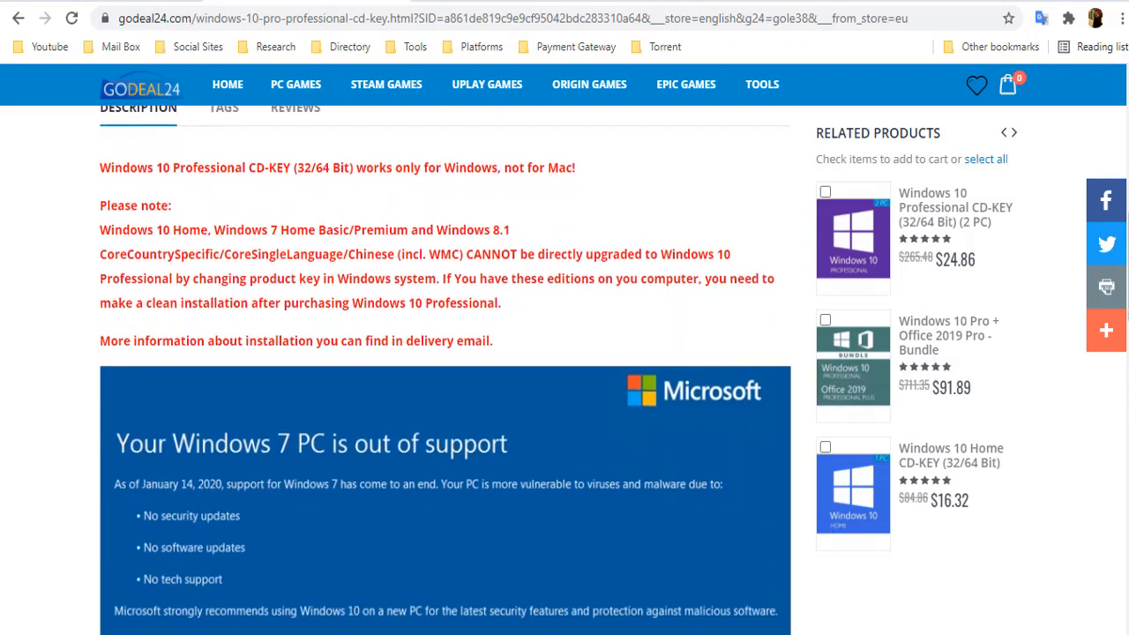
scroll("down", 3)
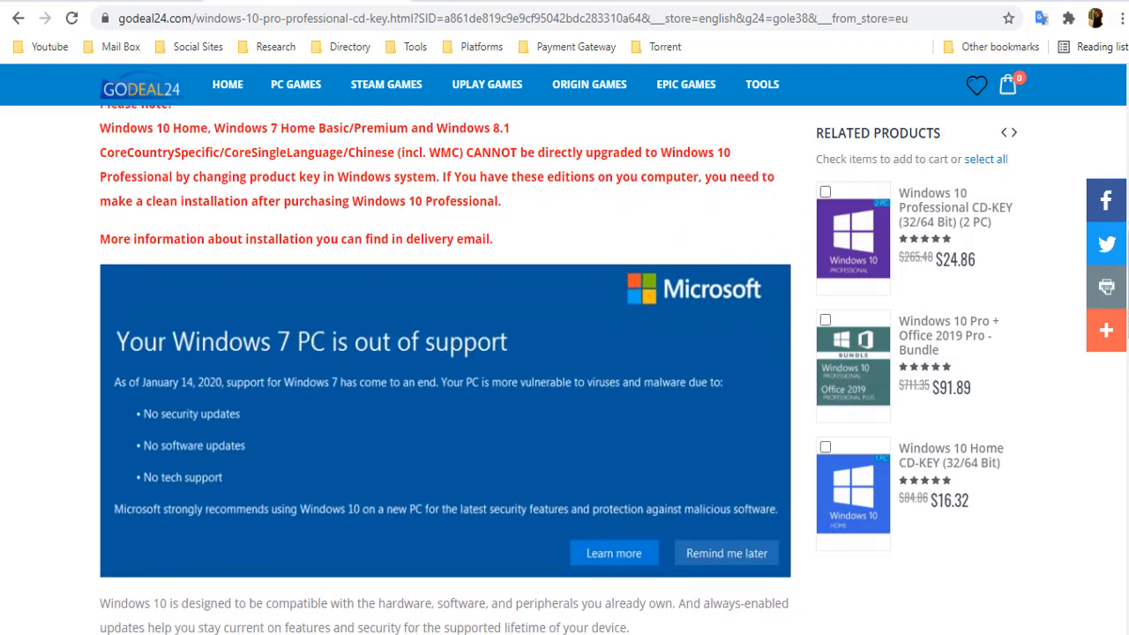
scroll("down", 3)
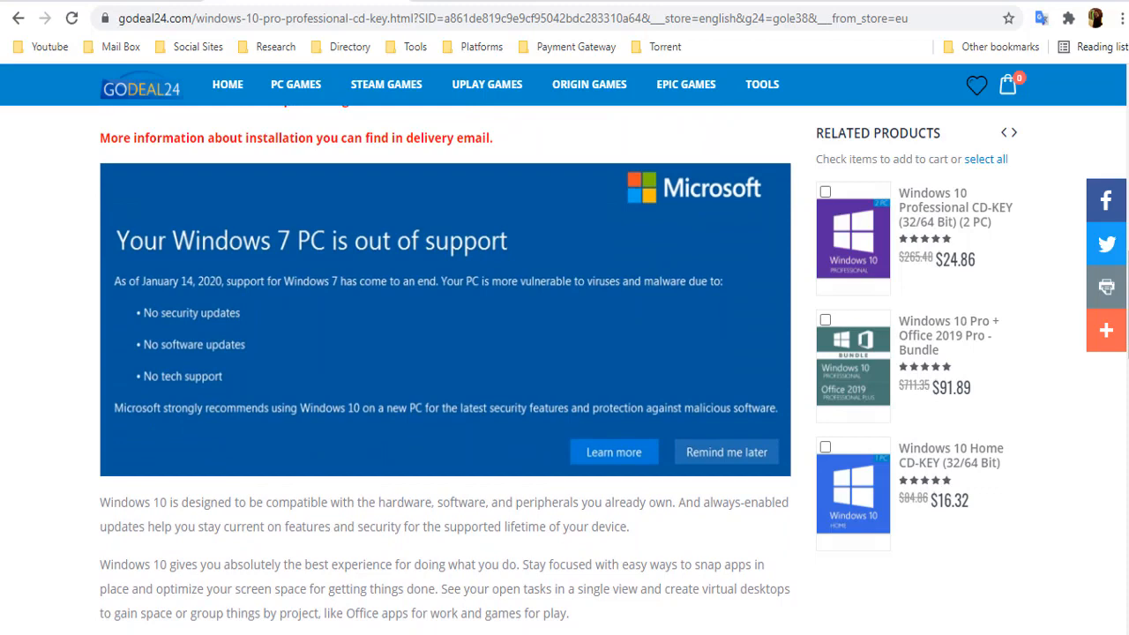
scroll("down", 3)
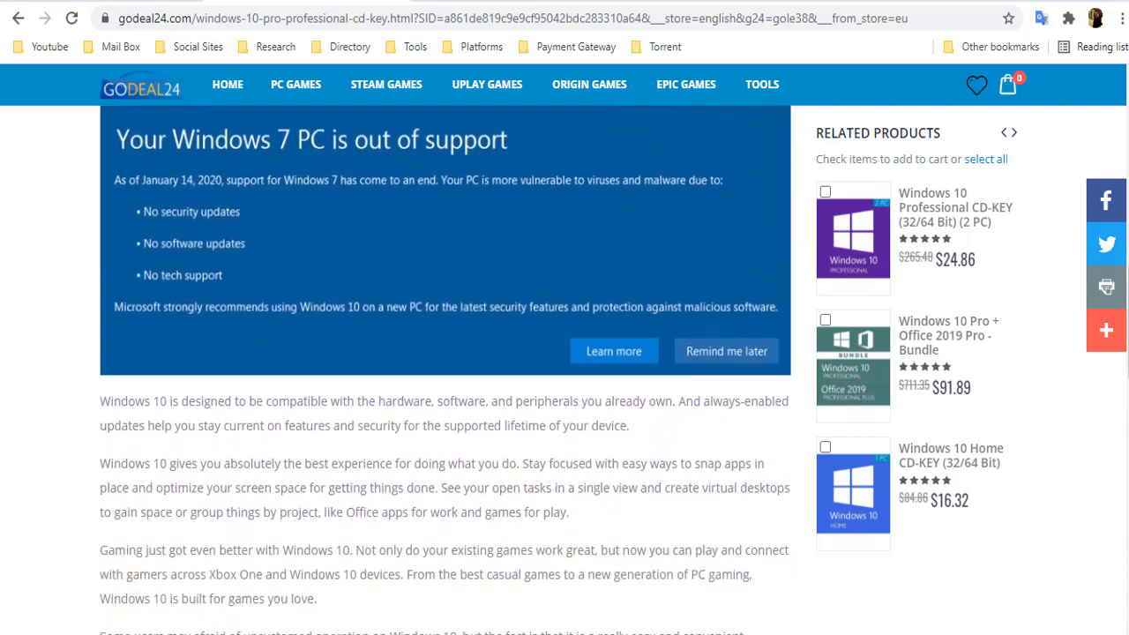
scroll("down", 3)
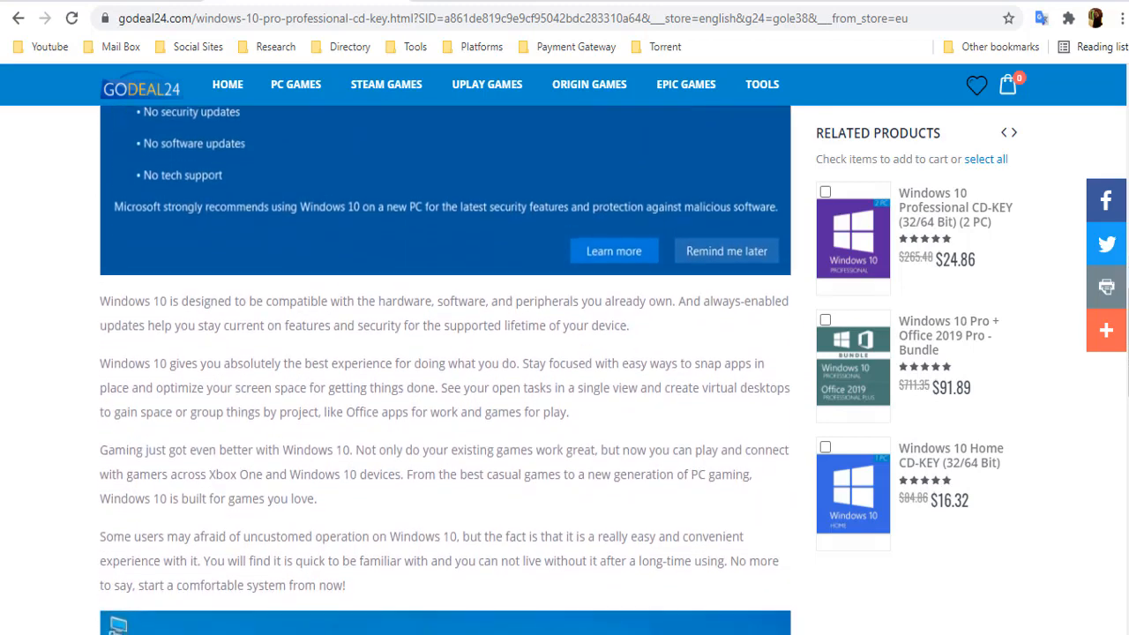
scroll("down", 3)
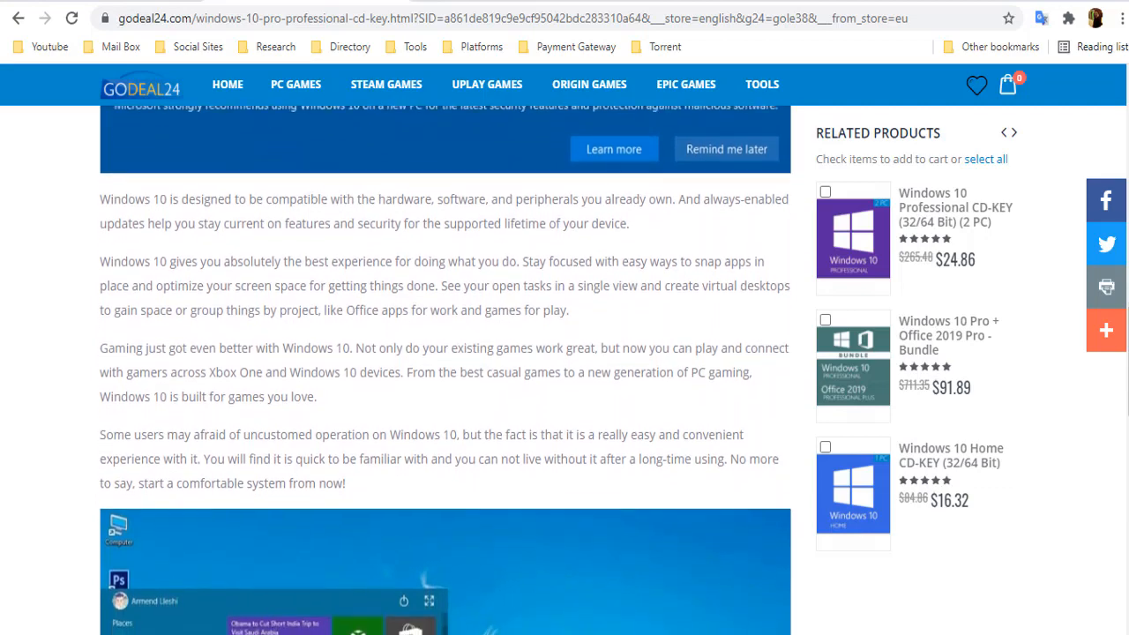
scroll("down", 3)
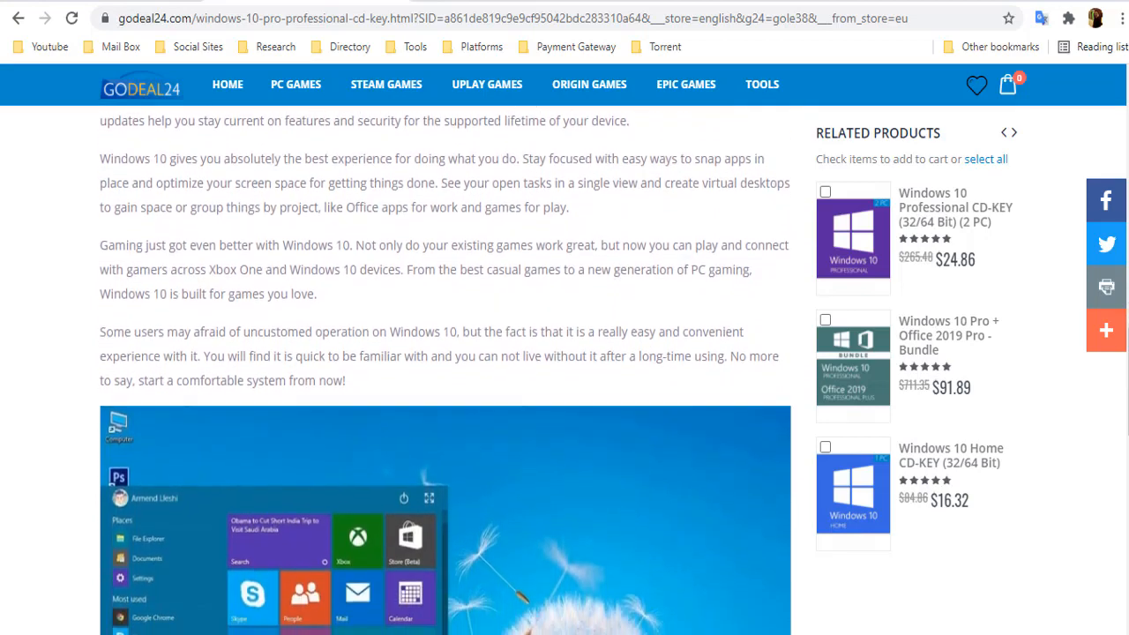
scroll("down", 3)
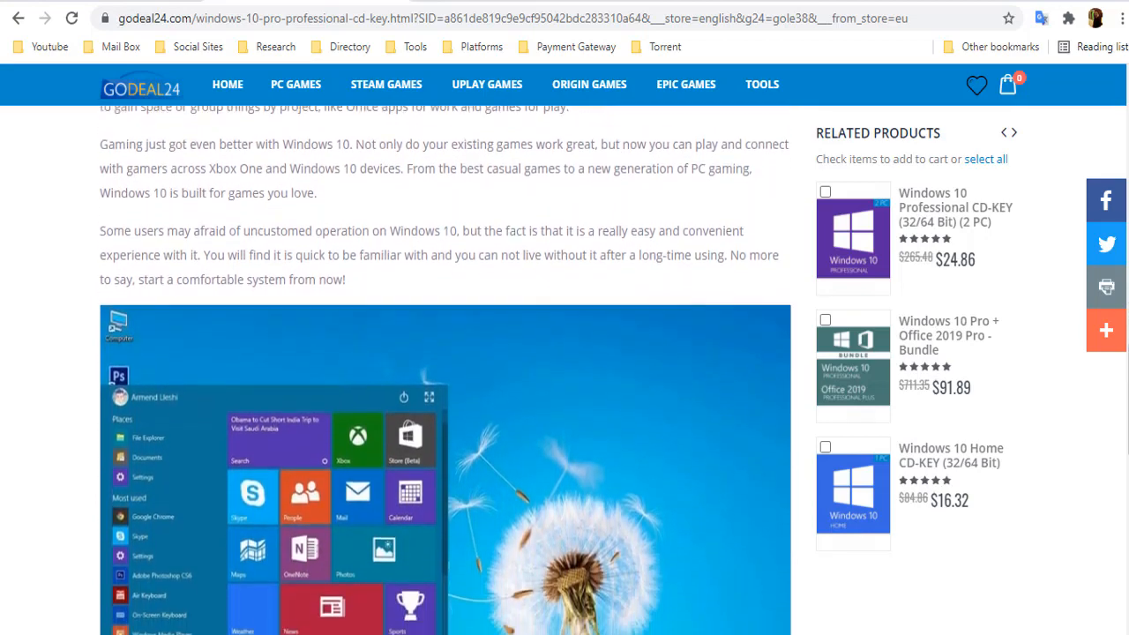
scroll("down", 3)
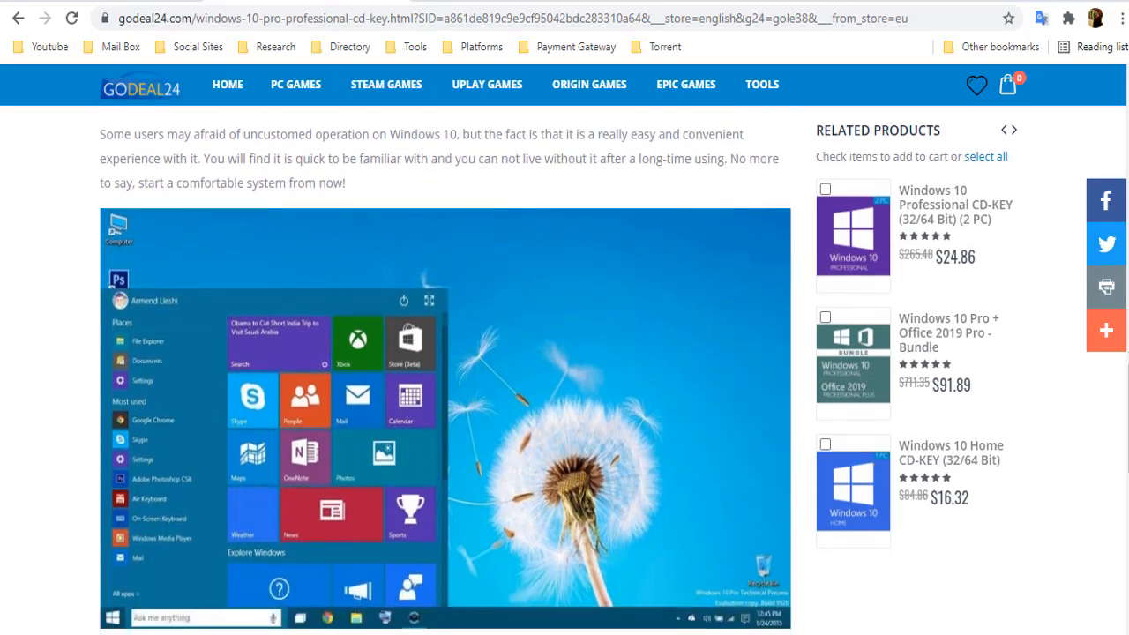
scroll("down", 3)
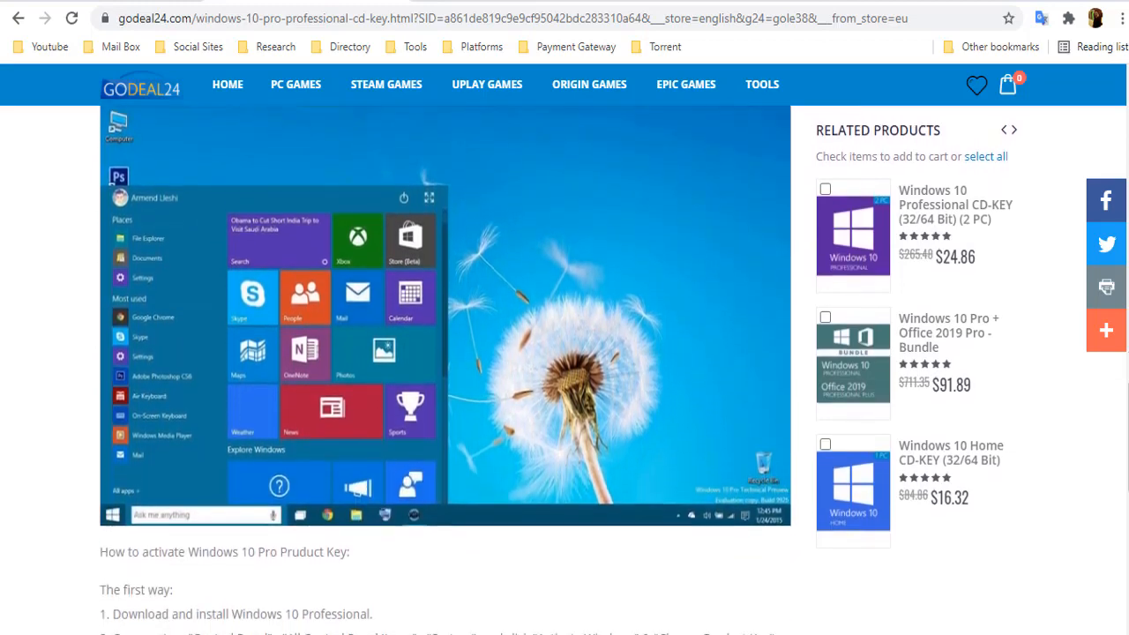
scroll("down", 3)
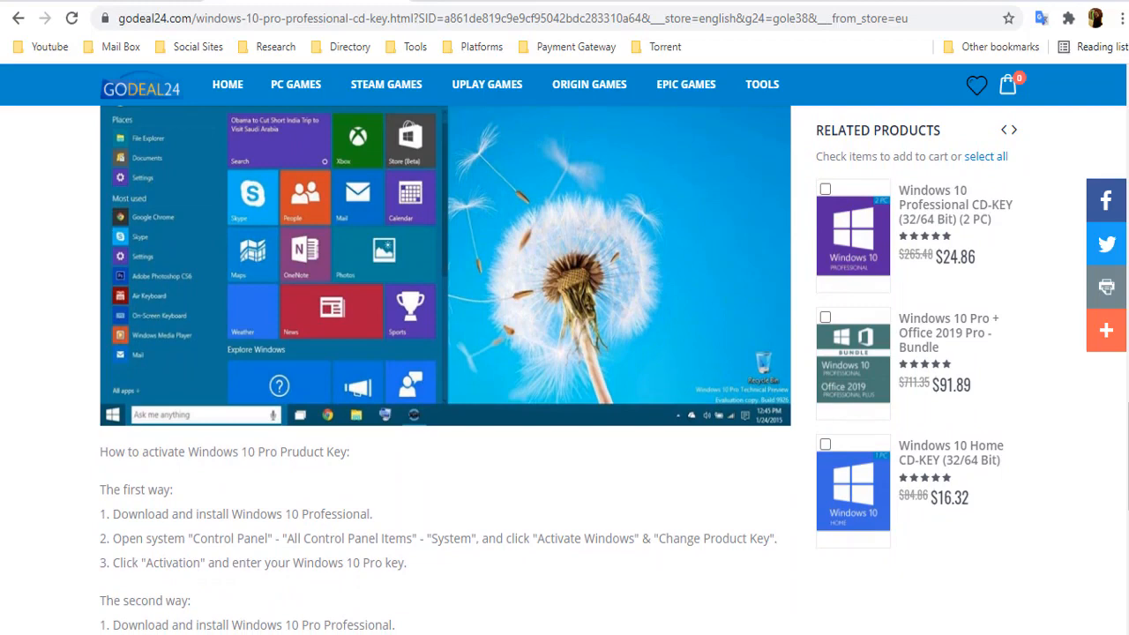
scroll("down", 3)
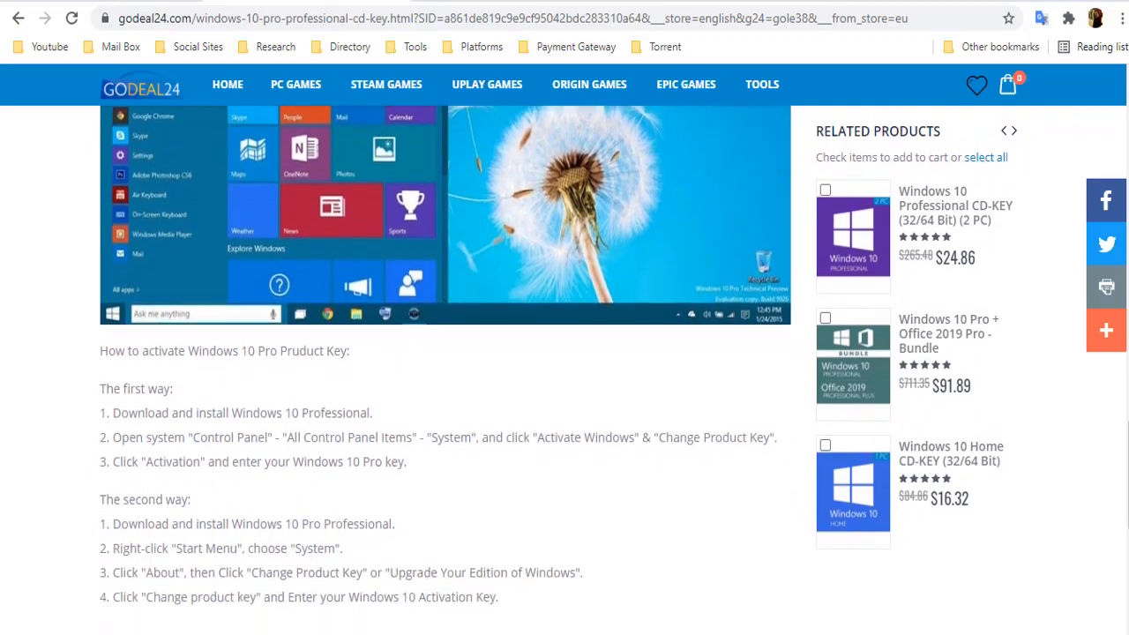
scroll("down", 3)
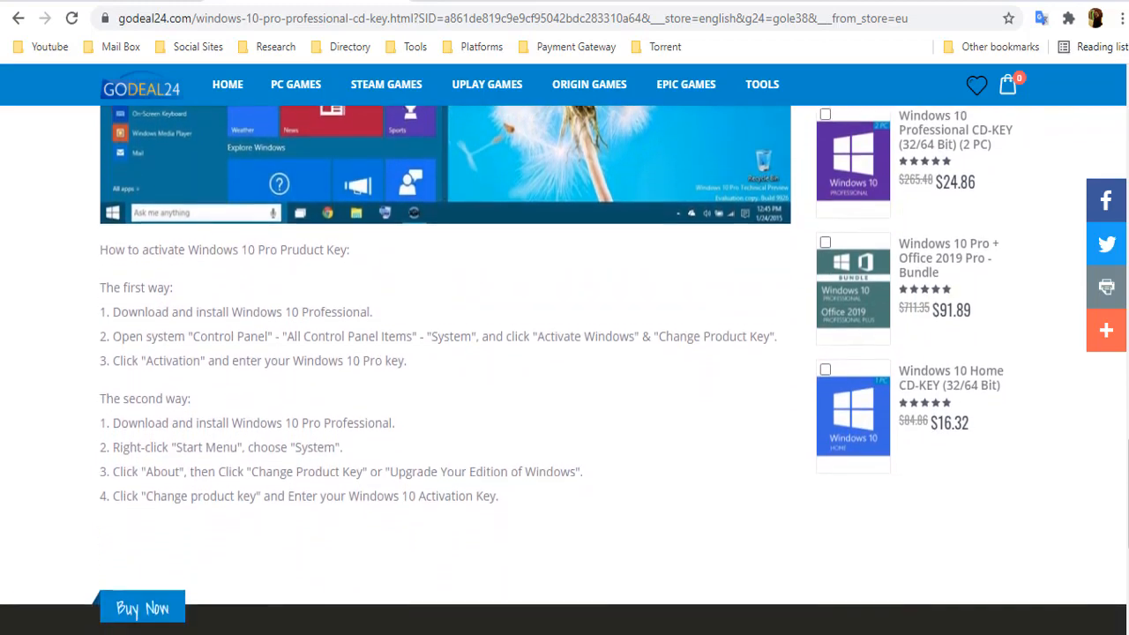
scroll("down", 3)
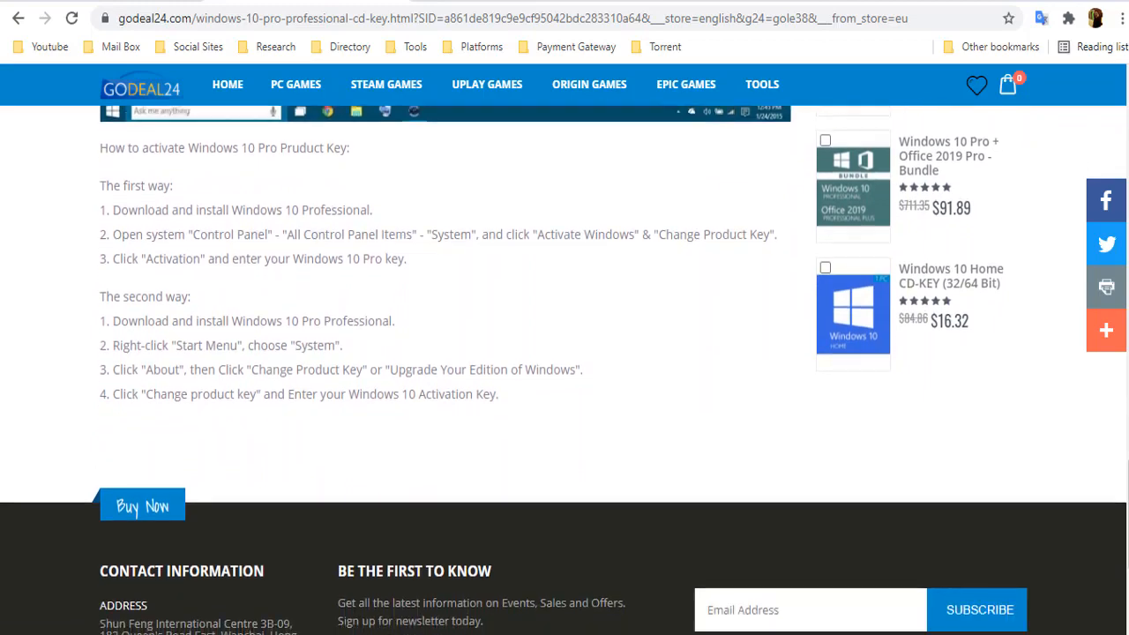
scroll("down", 3)
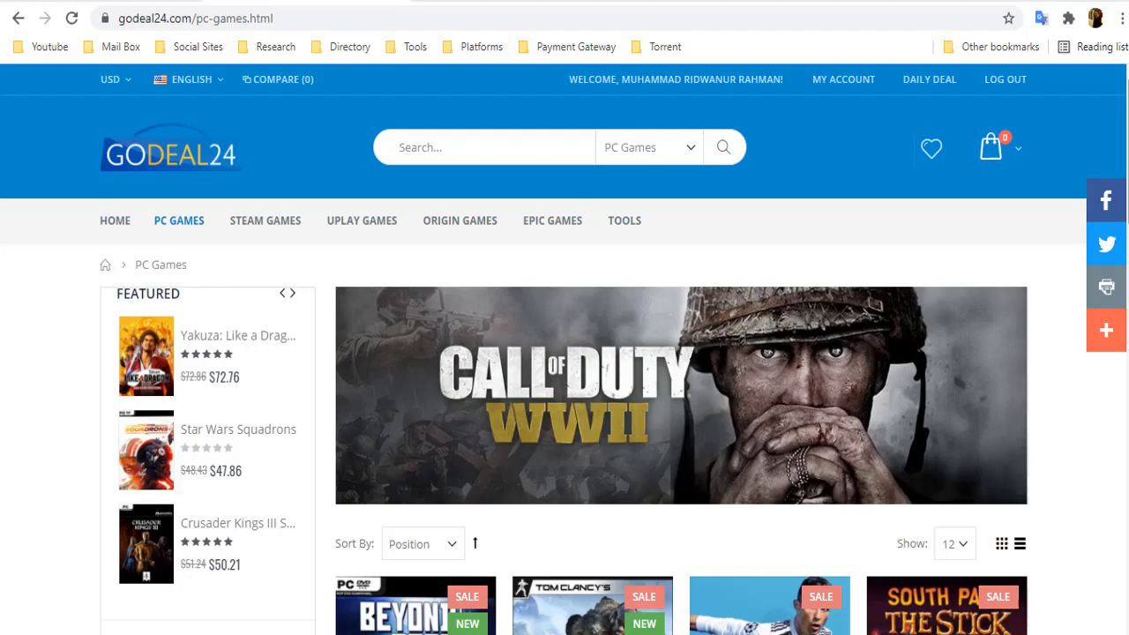
Step: Scroll through the PC Games category's product grid of discounted game listings
scroll("down", 3)
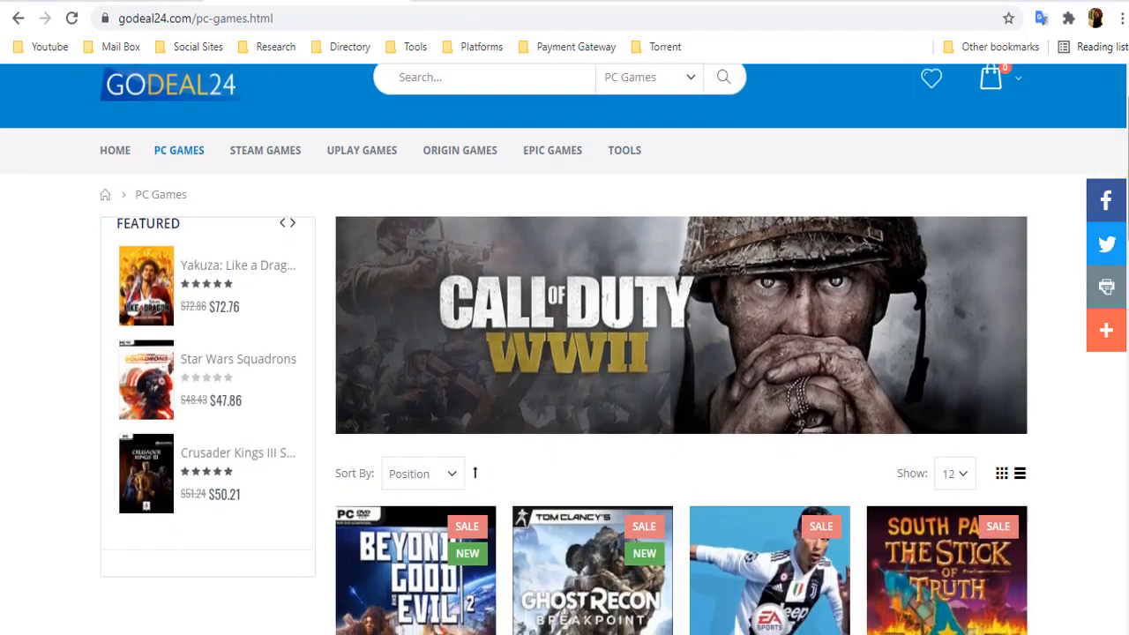
scroll("down", 3)
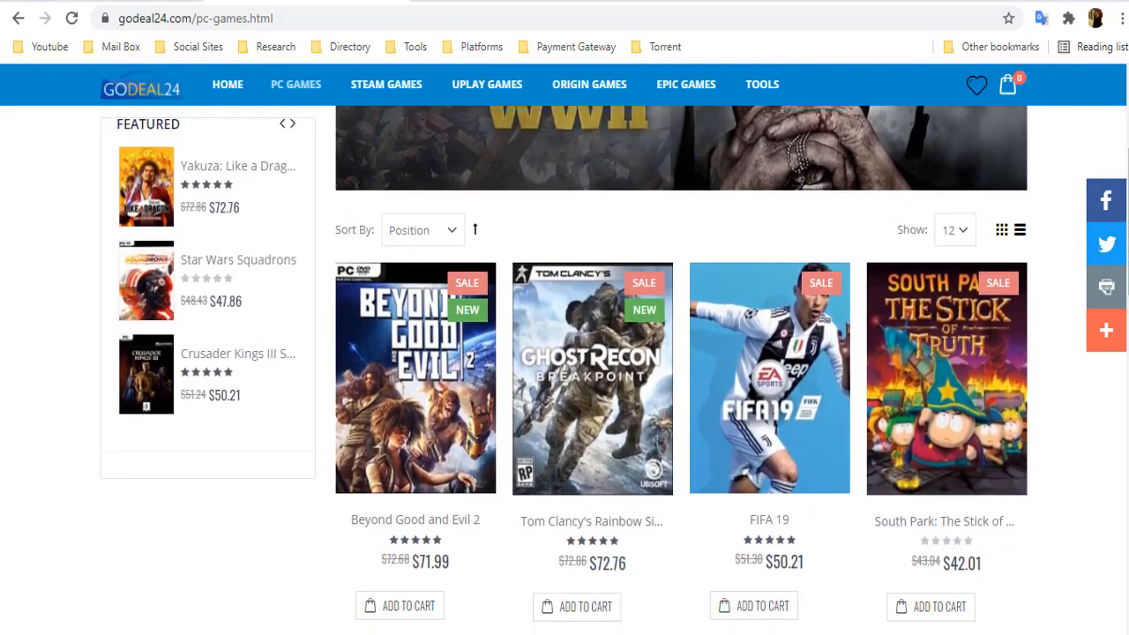
scroll("down", 3)
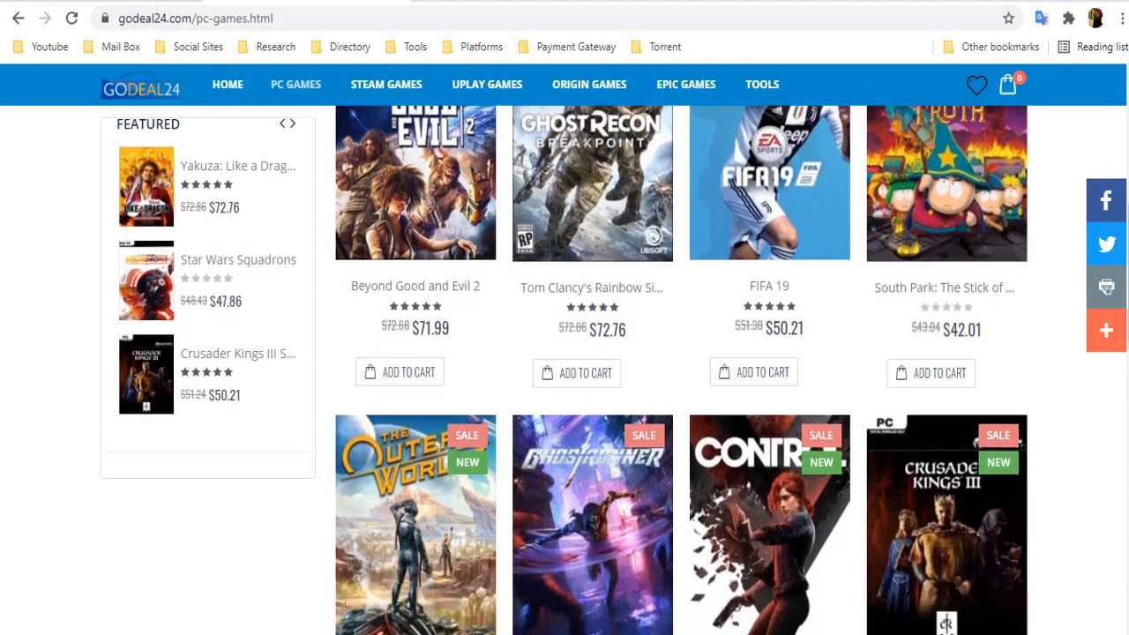
scroll("down", 3)
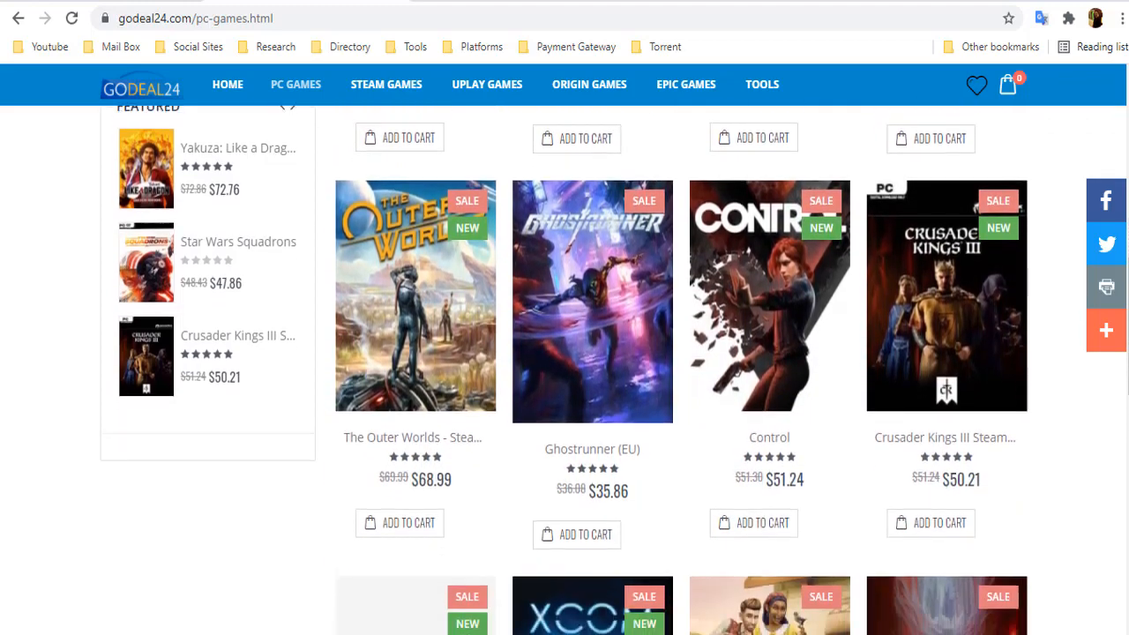
scroll("down", 3)
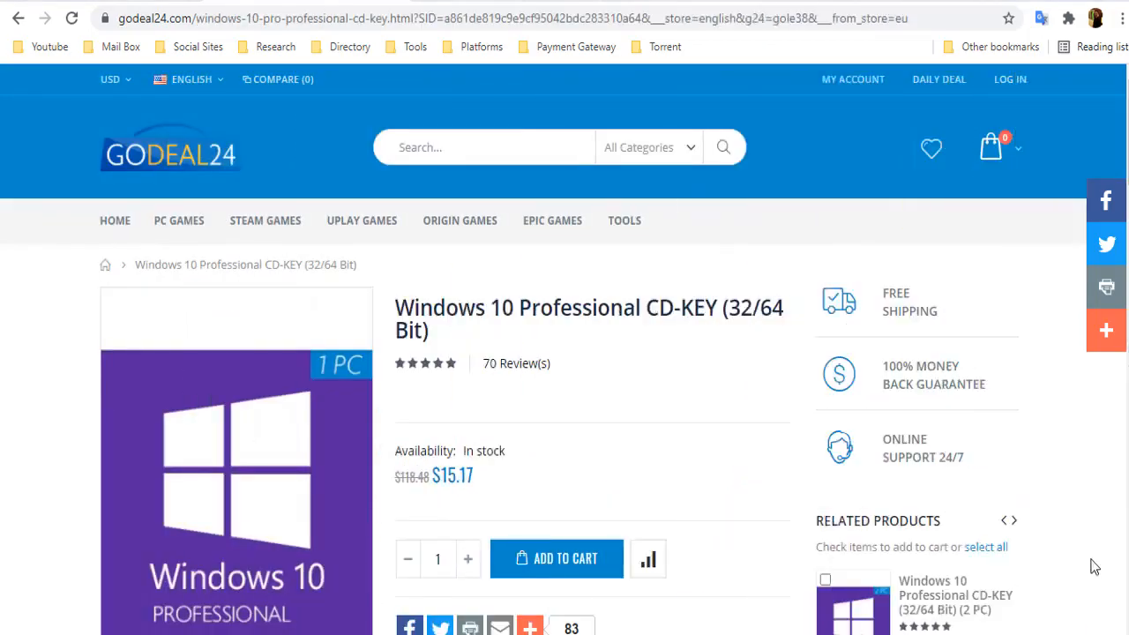
Step: Scroll down and back up on the $15.17 Windows 10 Professional CD-KEY page
scroll("down", 3)
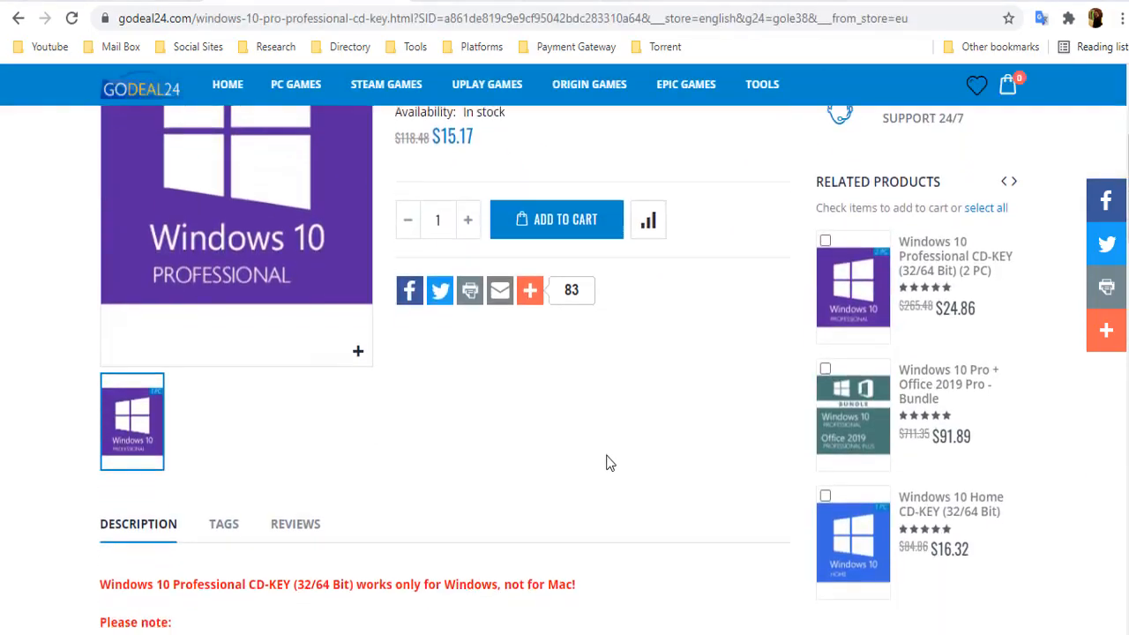
scroll("up", 3)
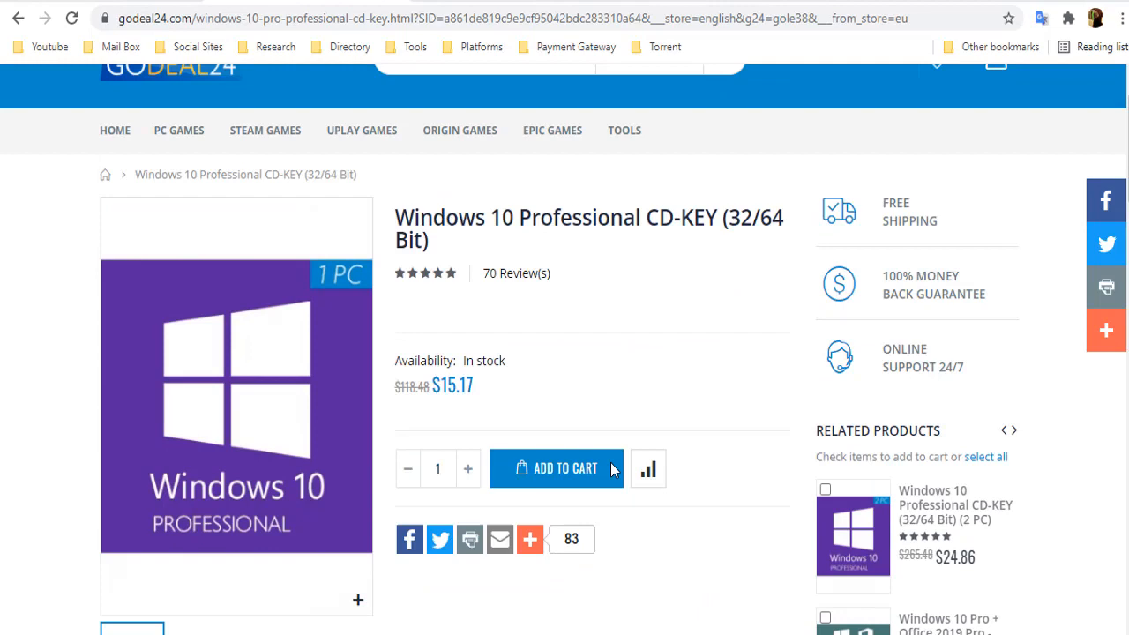
scroll("up", 3)
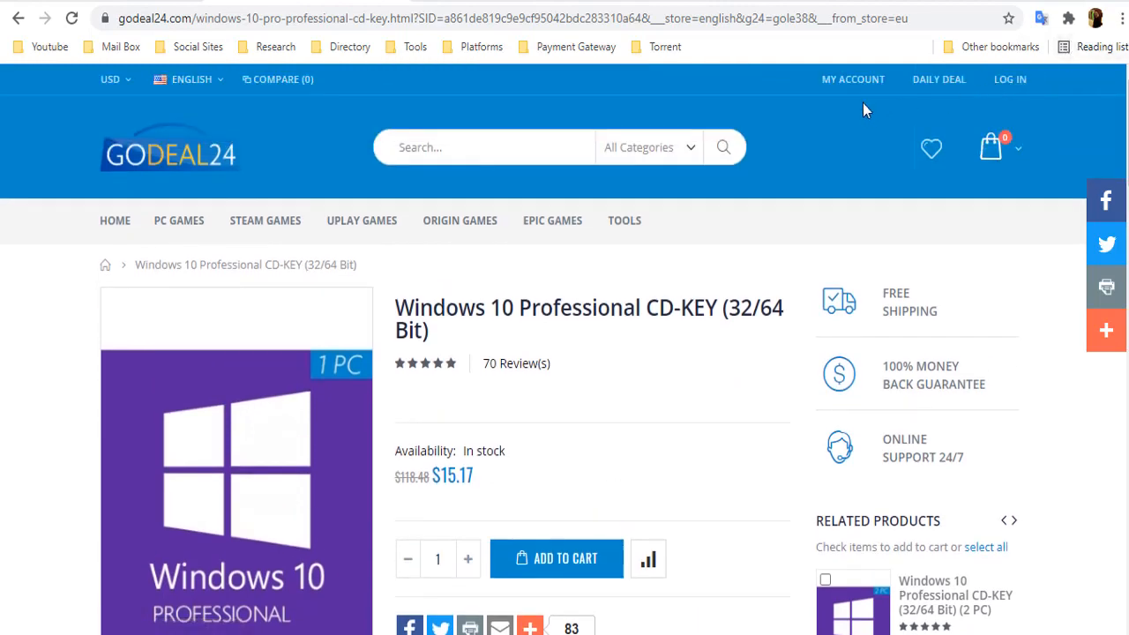
left_click(1009, 79)
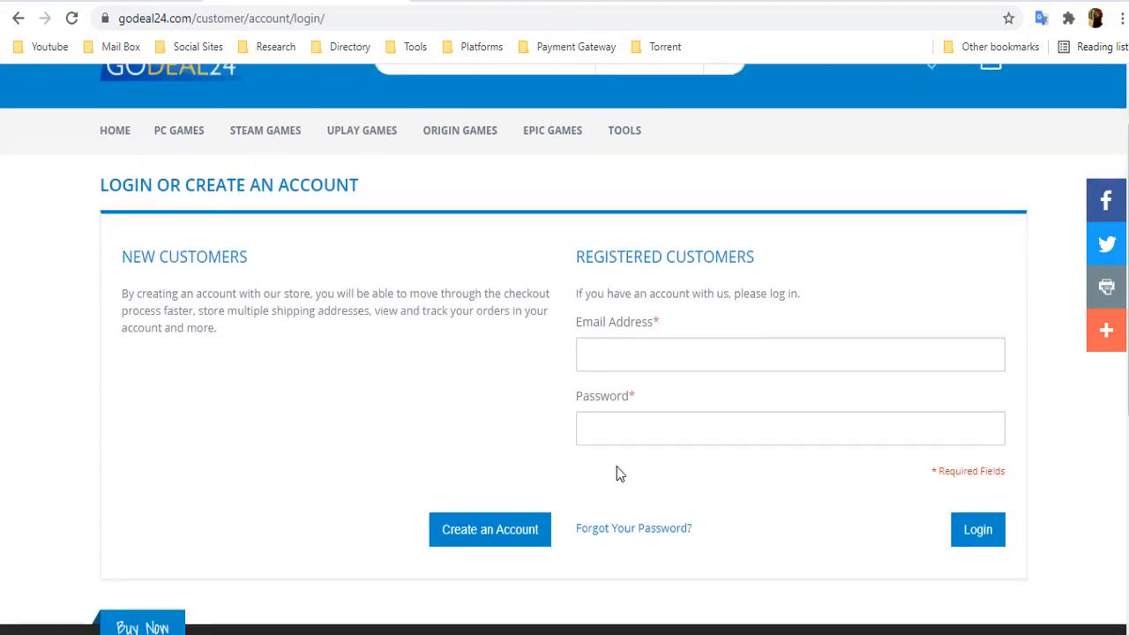
left_click(489, 529)
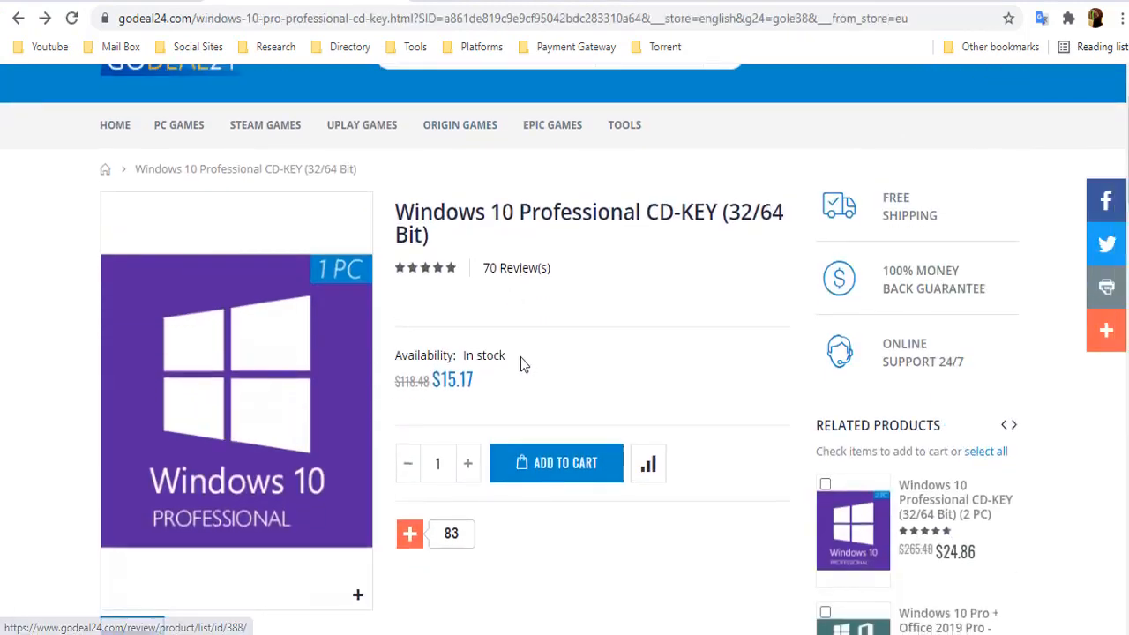
scroll("down", 3)
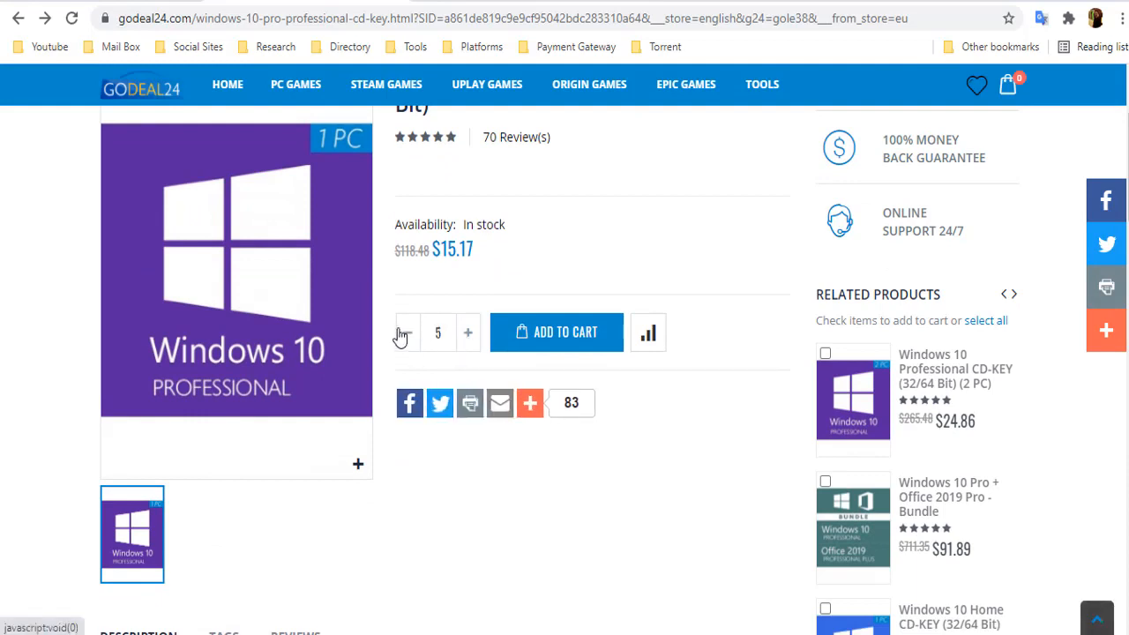
left_click(408, 332)
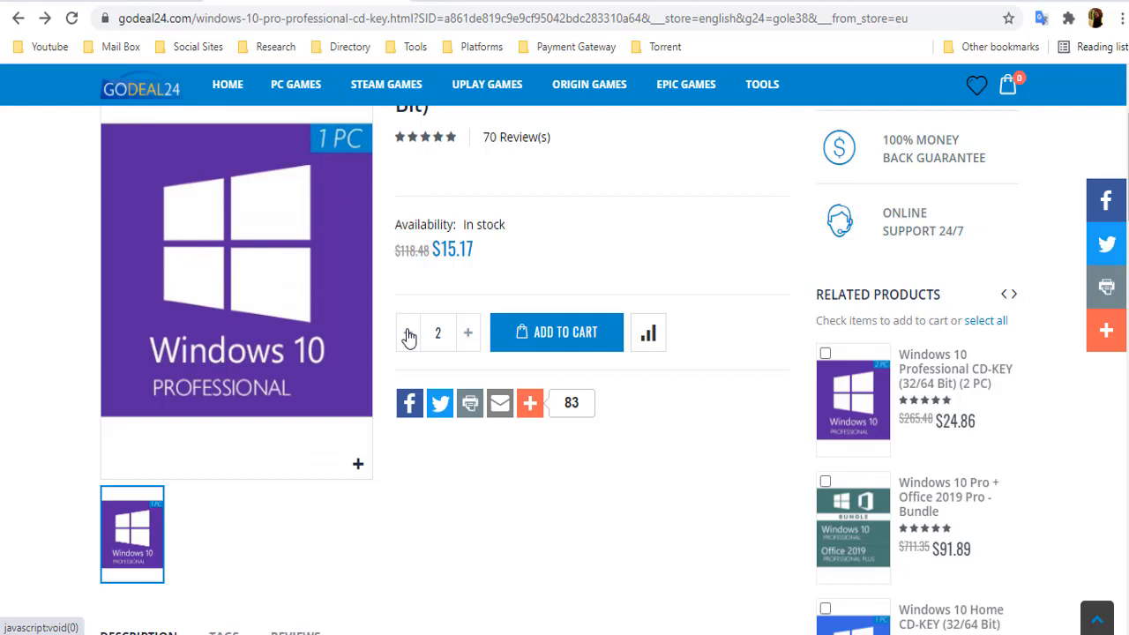
mouse_move(468, 334)
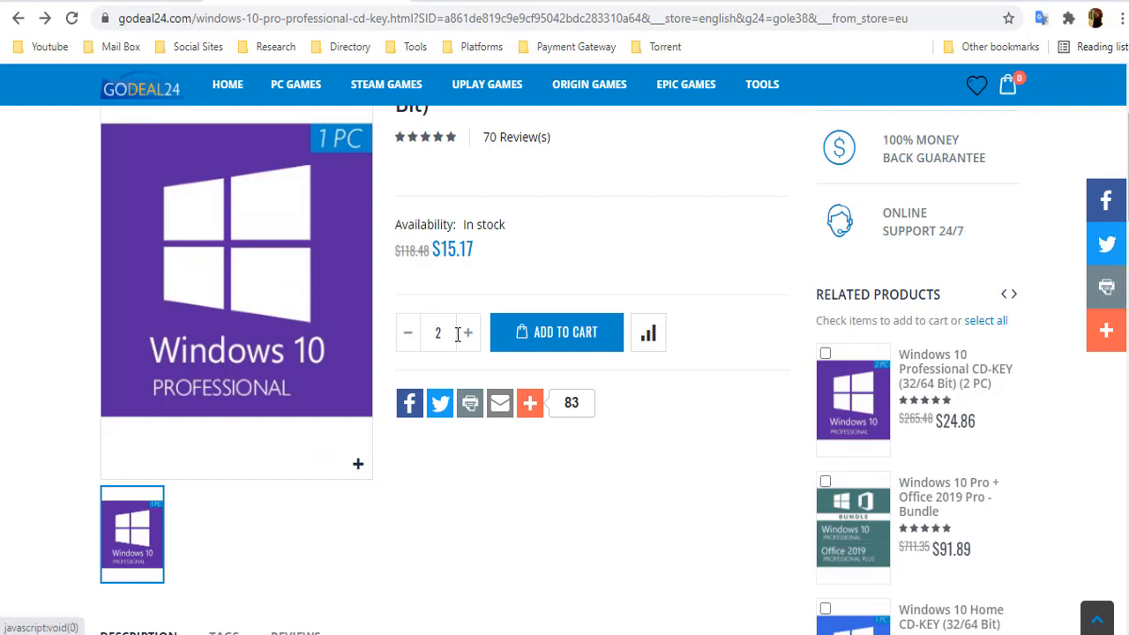
left_click(406, 332)
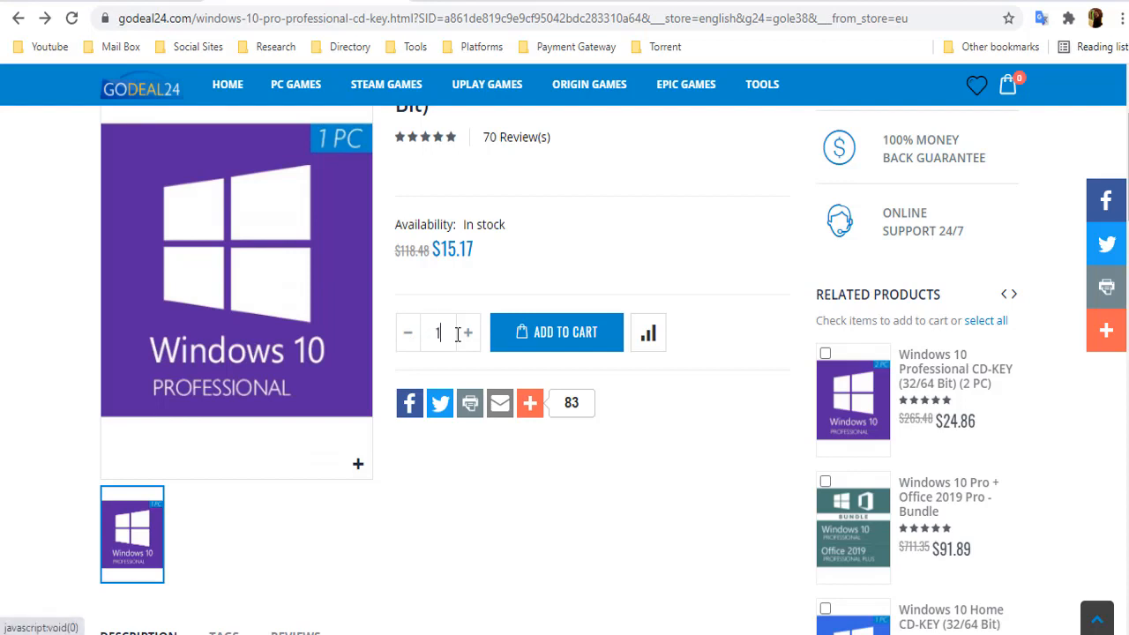
scroll("up", 3)
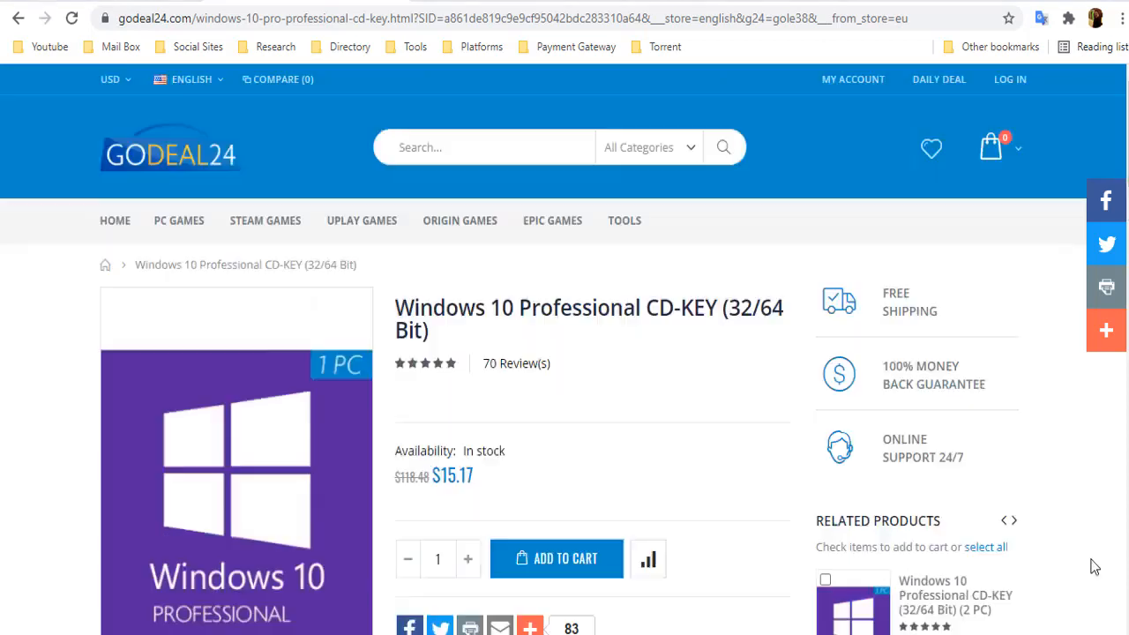
scroll("down", 3)
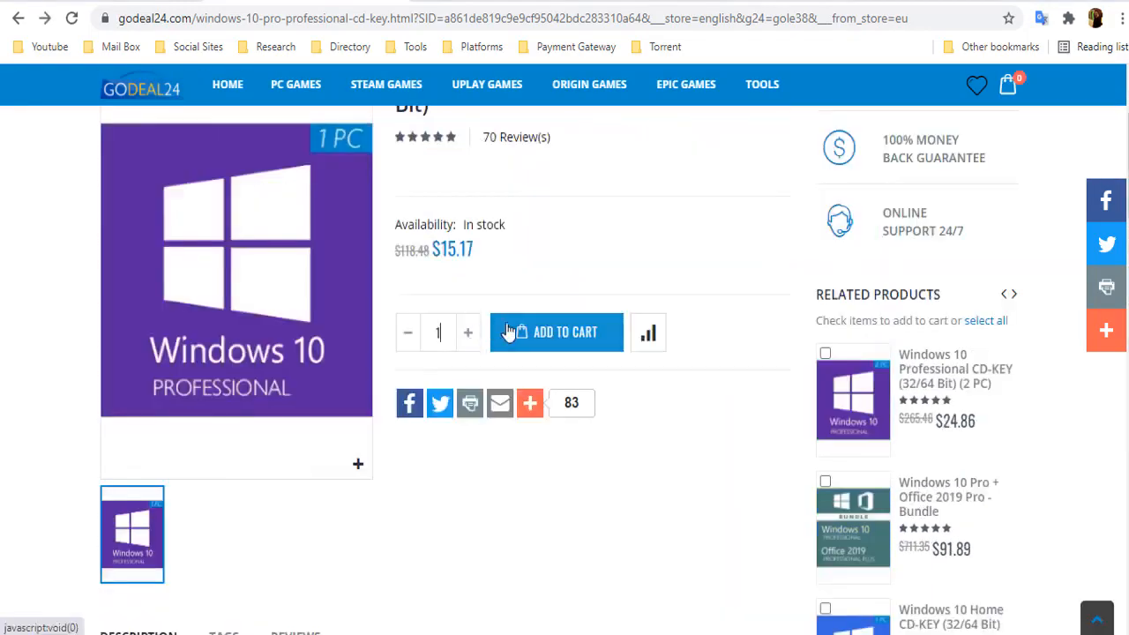
Step: Add one Windows 10 Pro key to the cart and go to the shopping cart
left_click(557, 331)
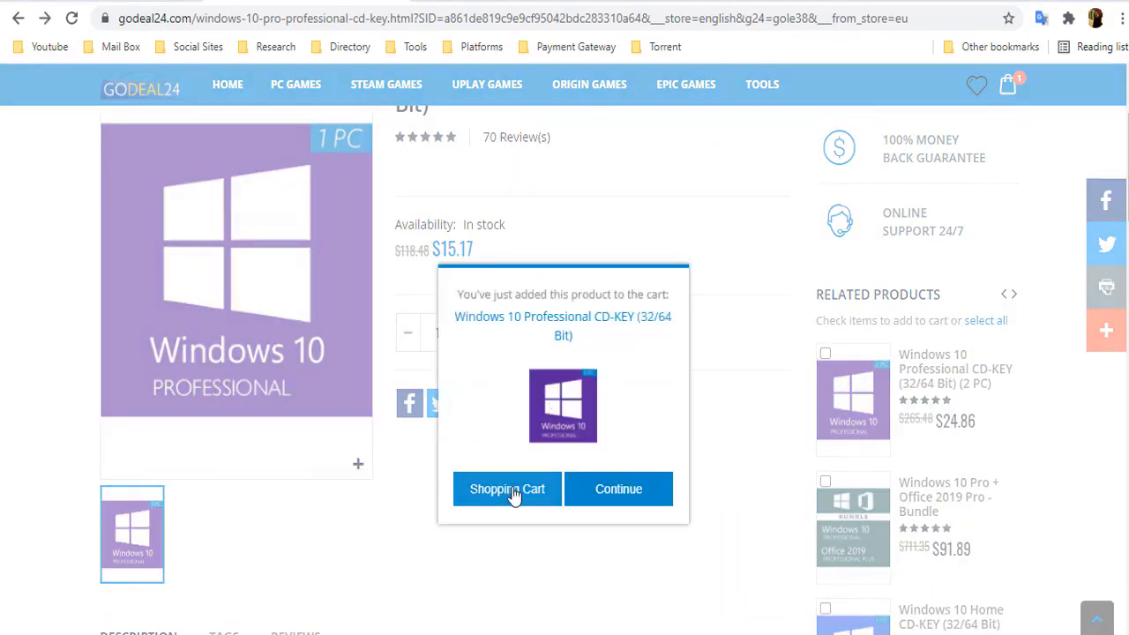
left_click(506, 488)
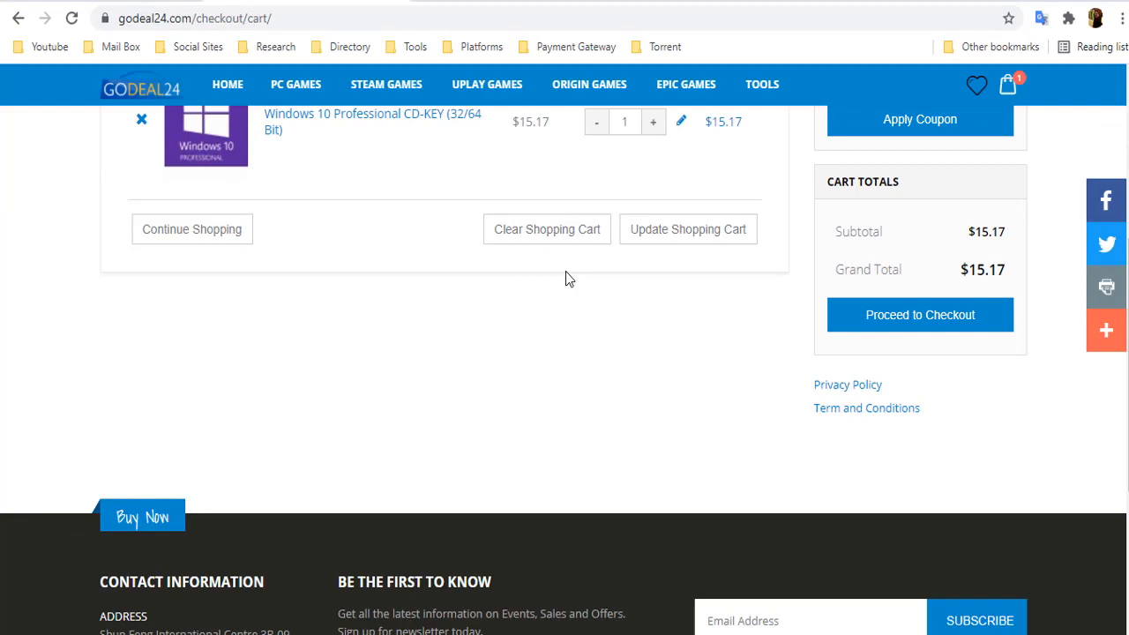
scroll("up", 3)
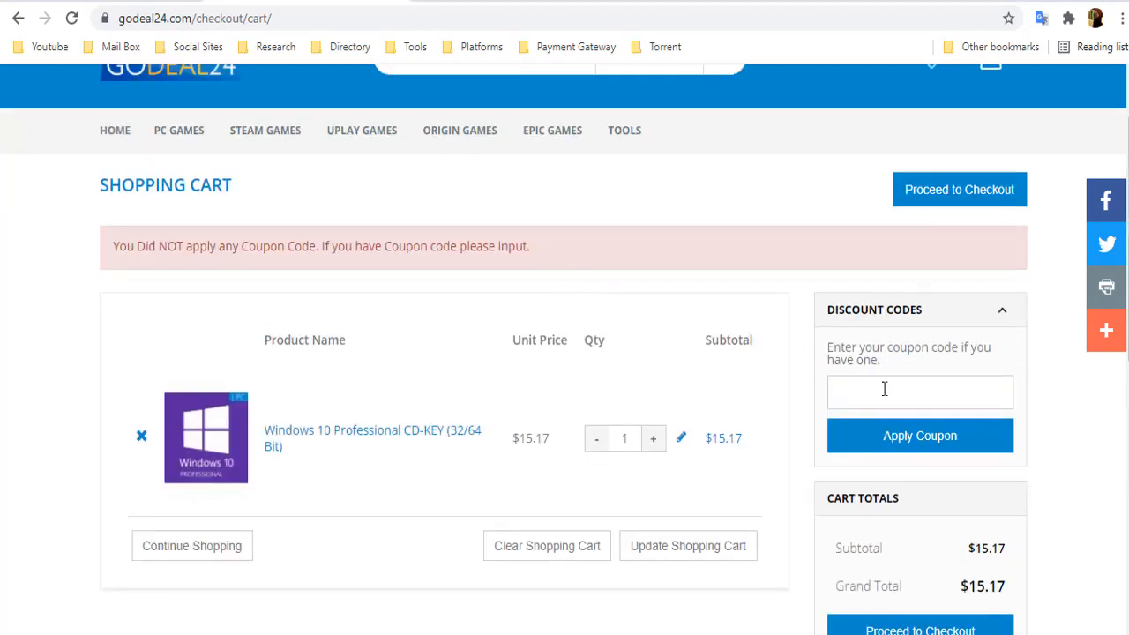
Step: Apply coupon yle20 and confirm the cart total drops from $15.17 to $12.14
type("yle20")
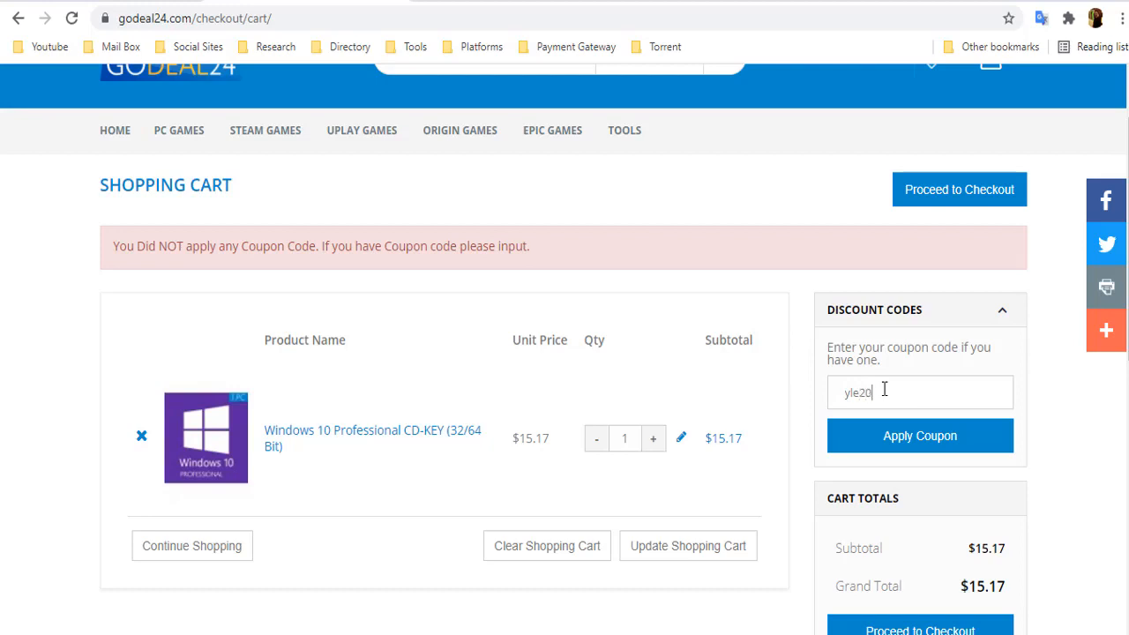
left_click(919, 434)
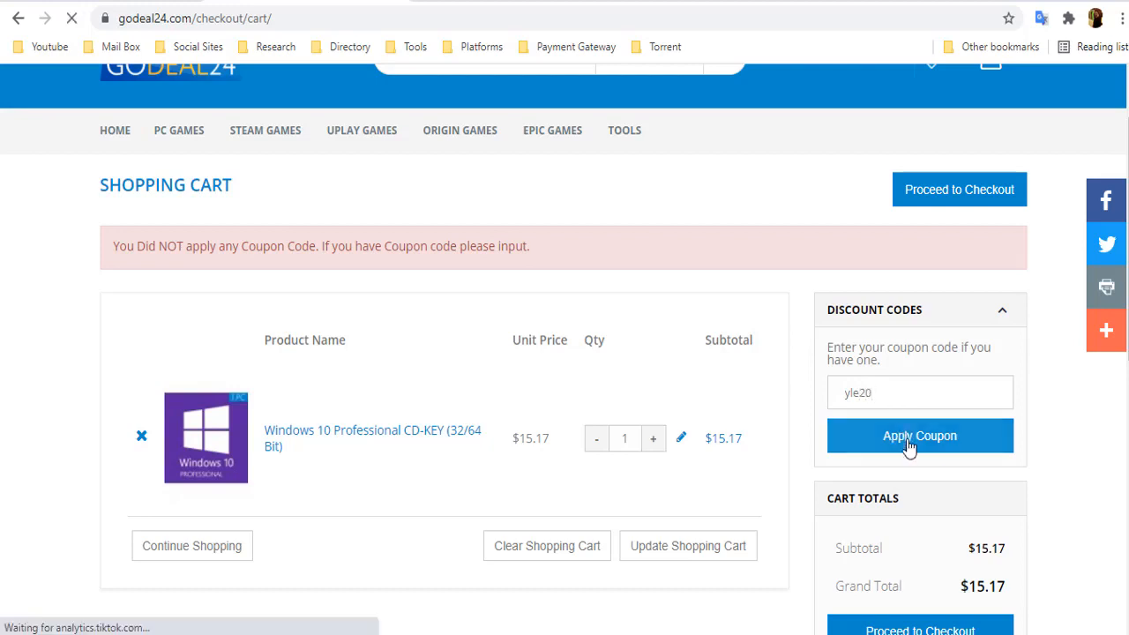
left_click(919, 436)
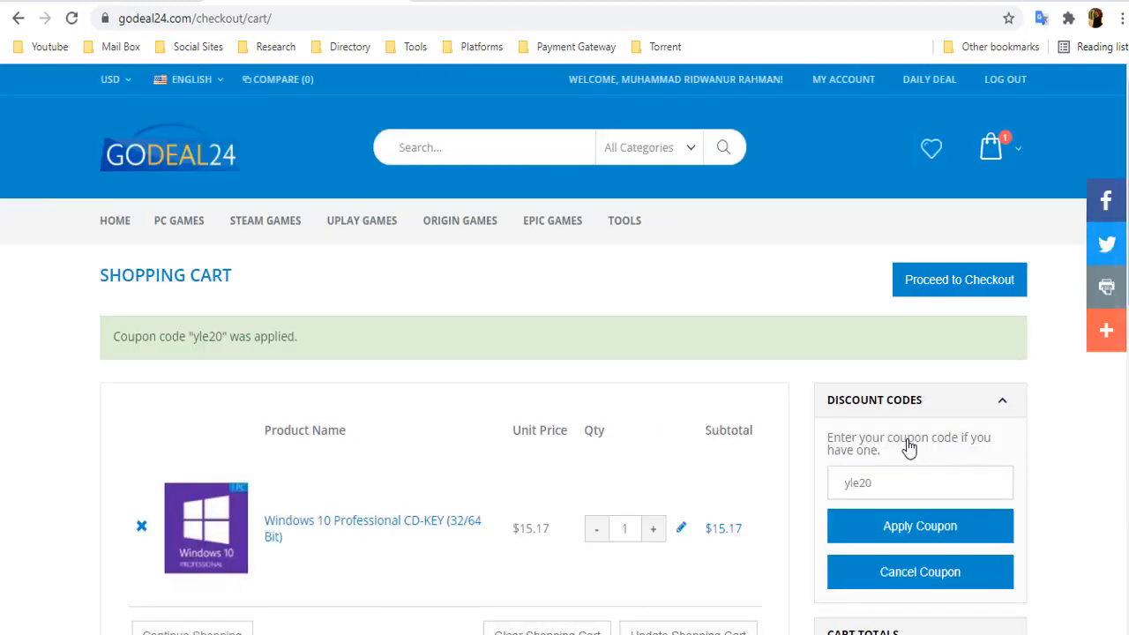
scroll("down", 3)
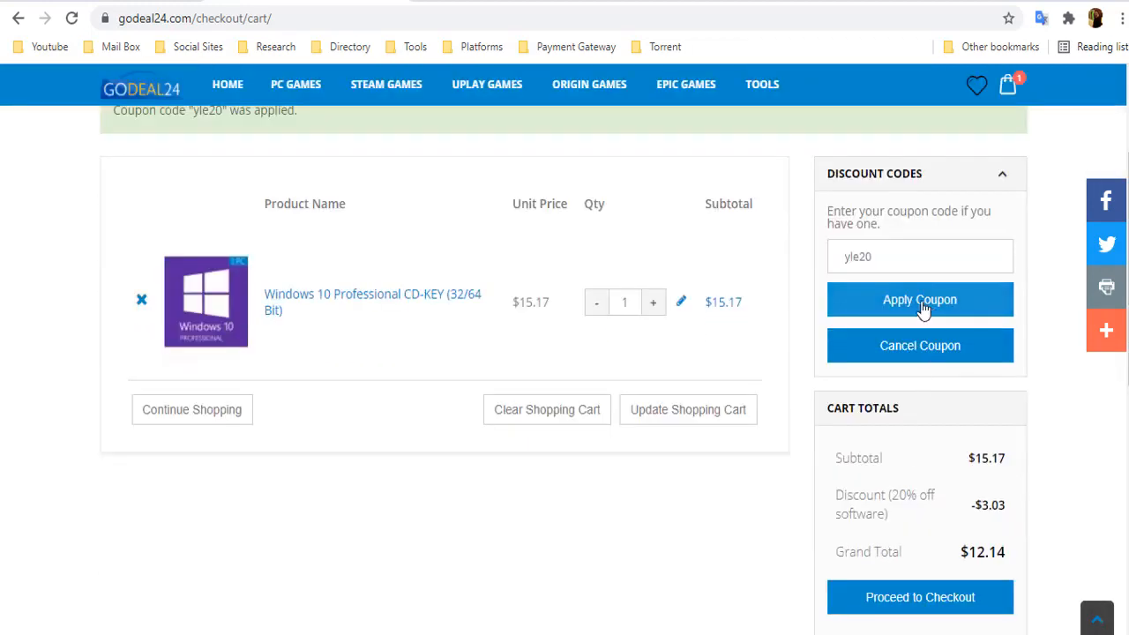
mouse_move(981, 521)
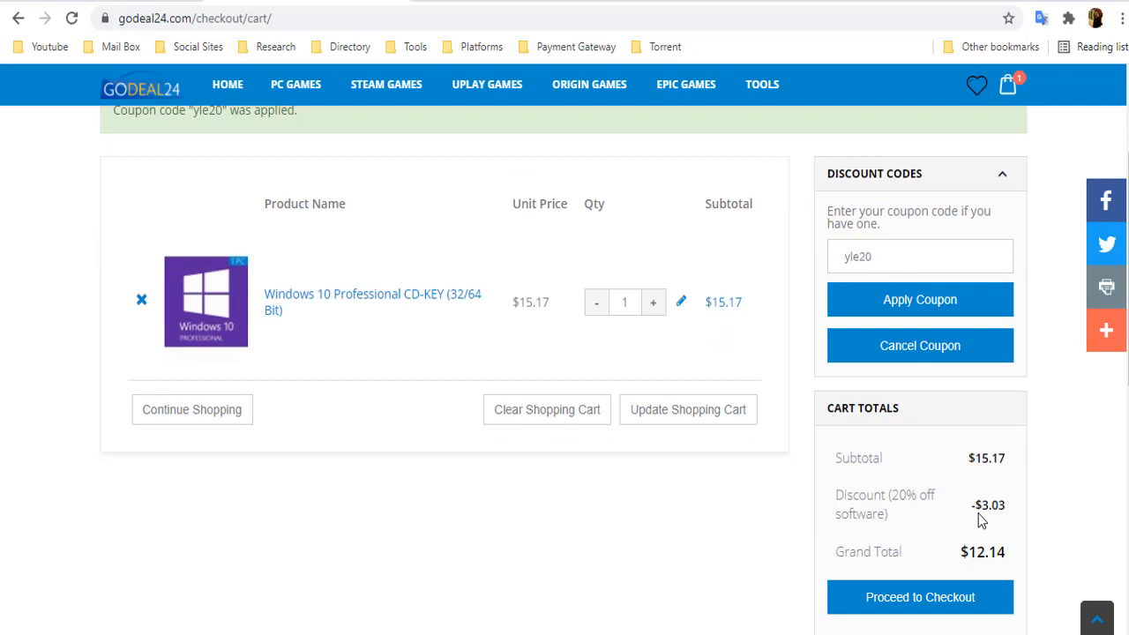
scroll("down", 3)
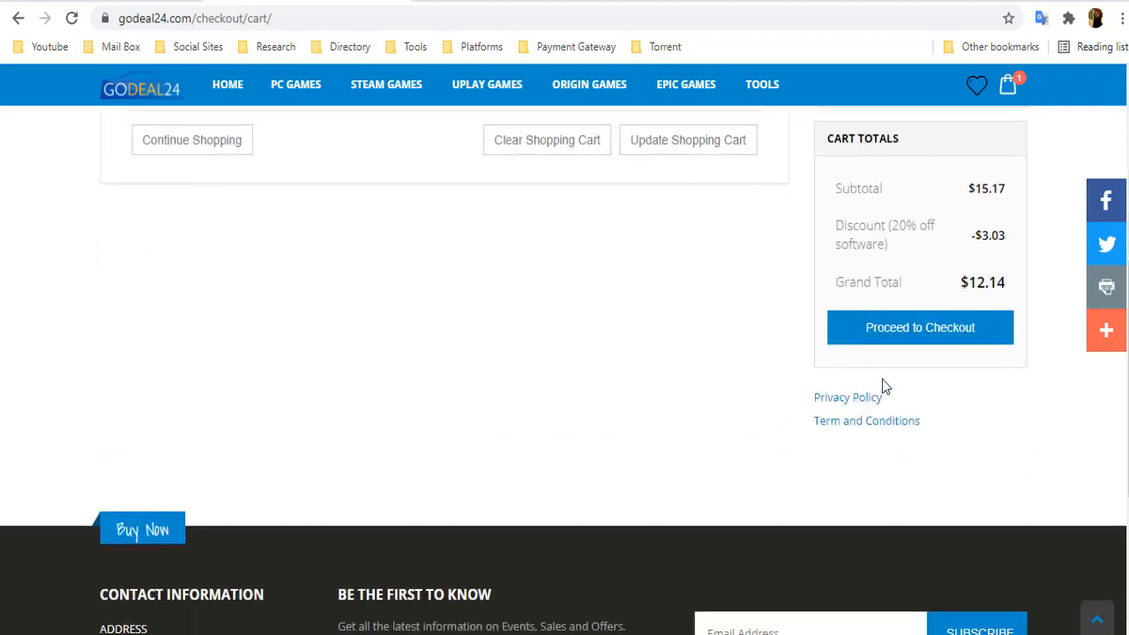
Step: Check out with billing details confirmed and Cwalletco payment, placing the $12.14 order
left_click(920, 327)
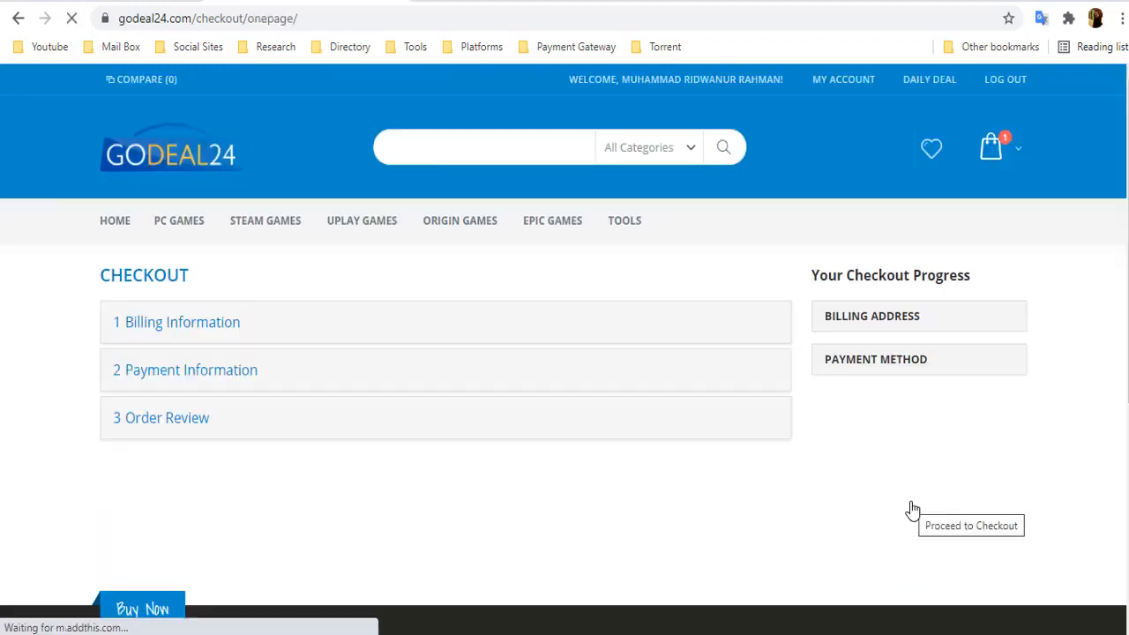
left_click(273, 177)
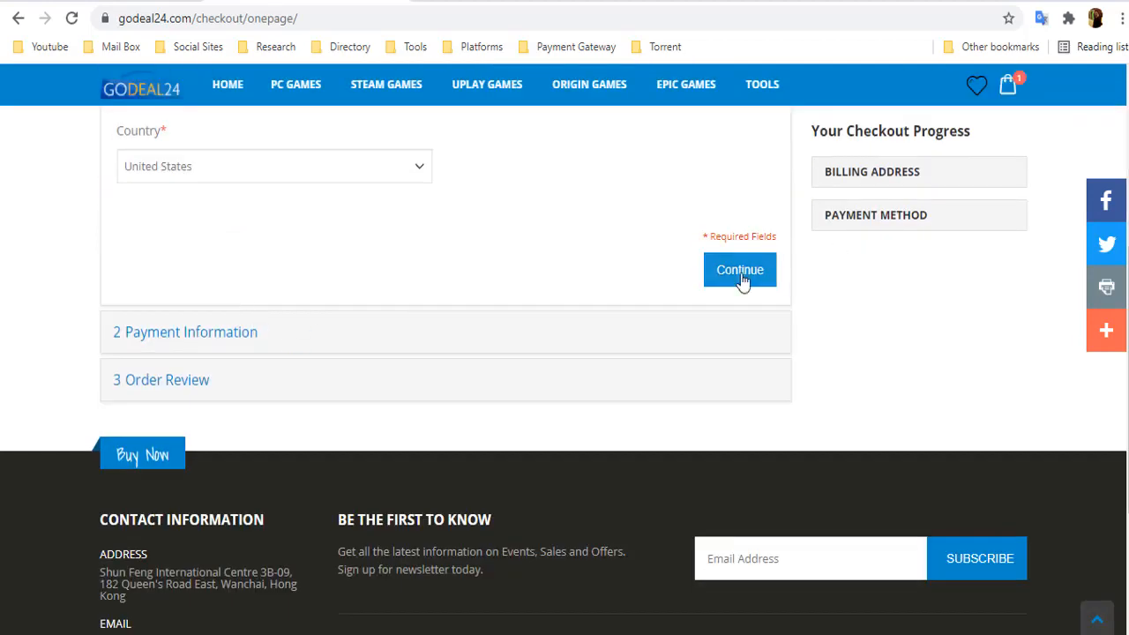
left_click(739, 270)
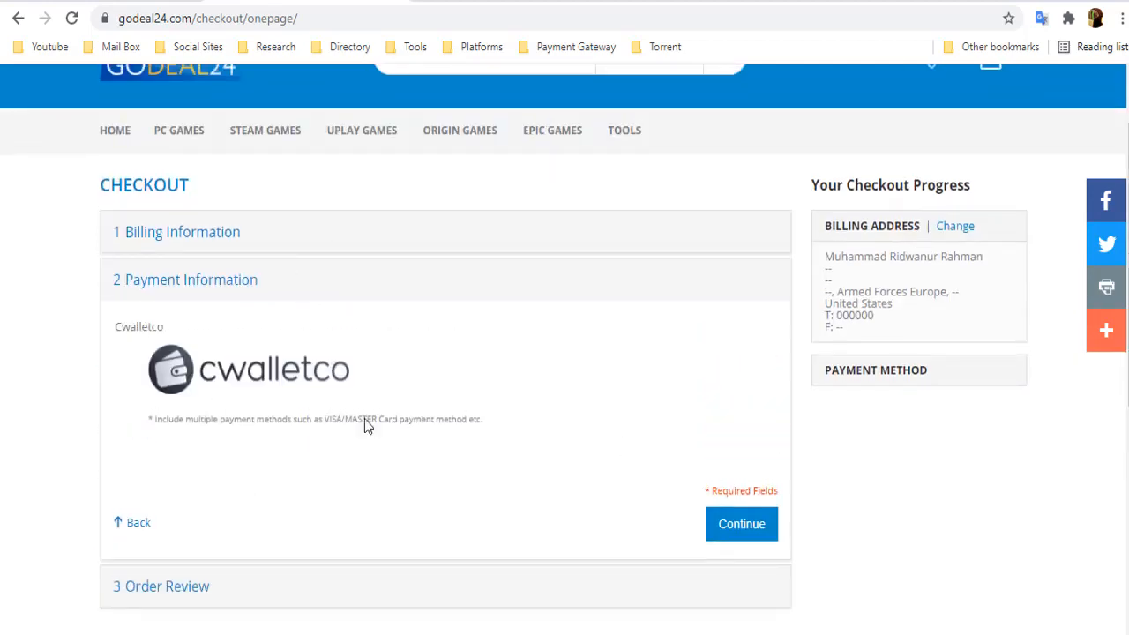
left_click(741, 523)
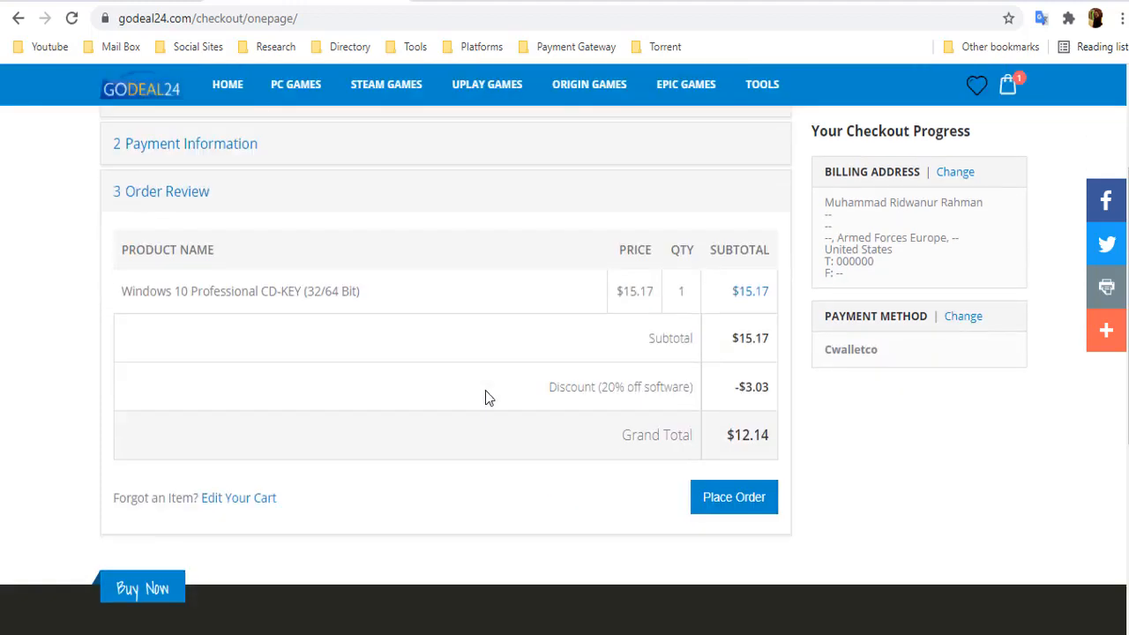
left_click(733, 496)
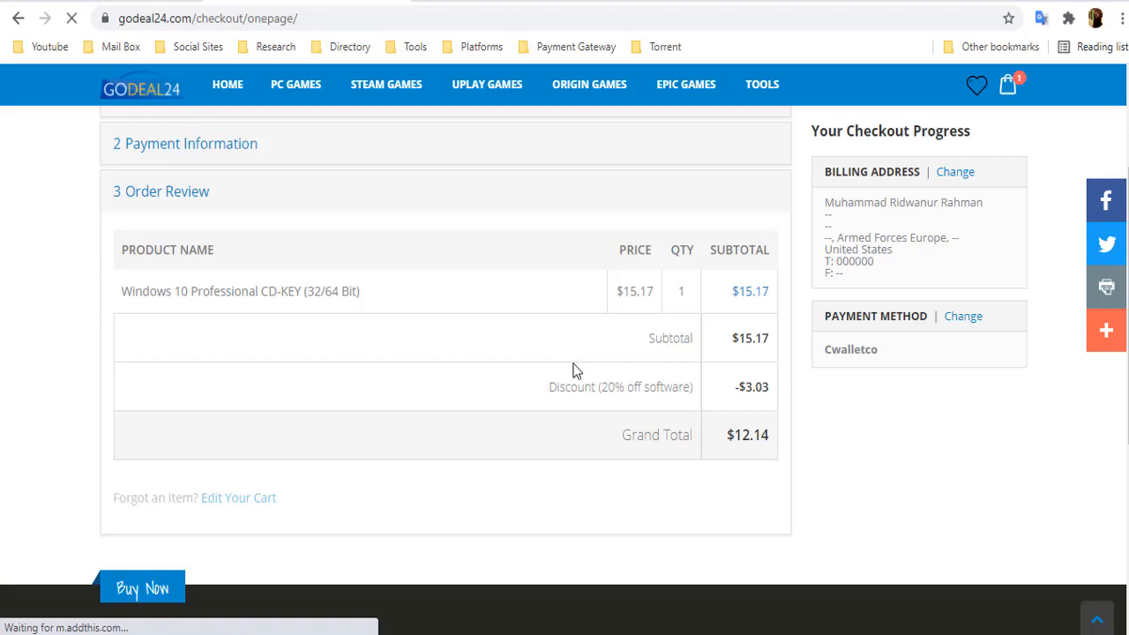
Step: Show payment methods for the 12.14 USD charge, process the order, and choose PayPal
left_click(142, 588)
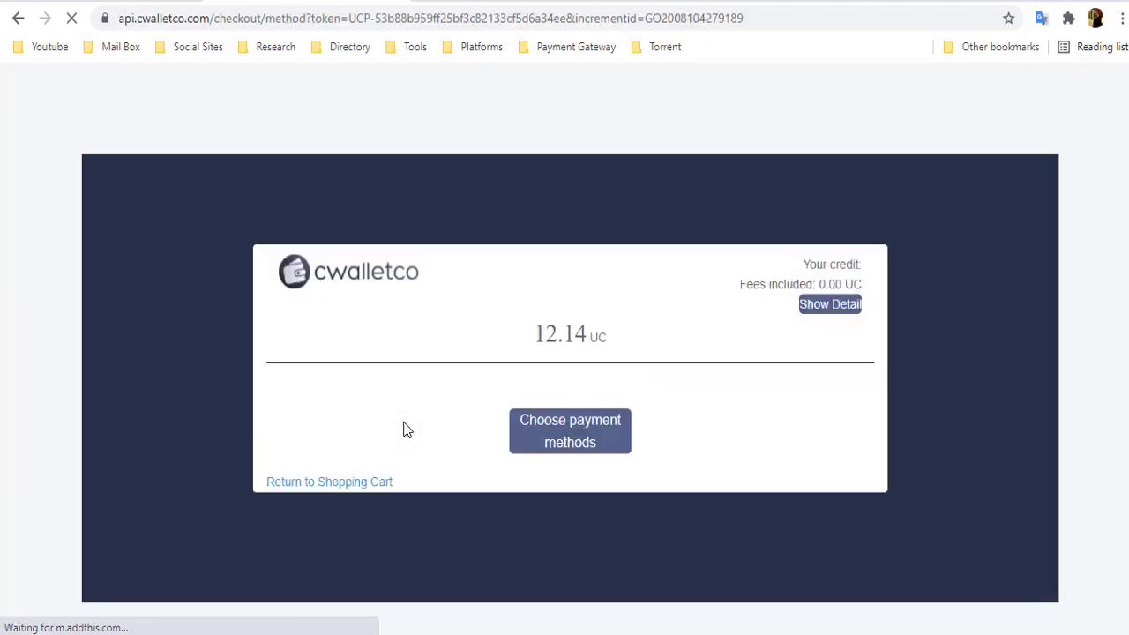
left_click(570, 431)
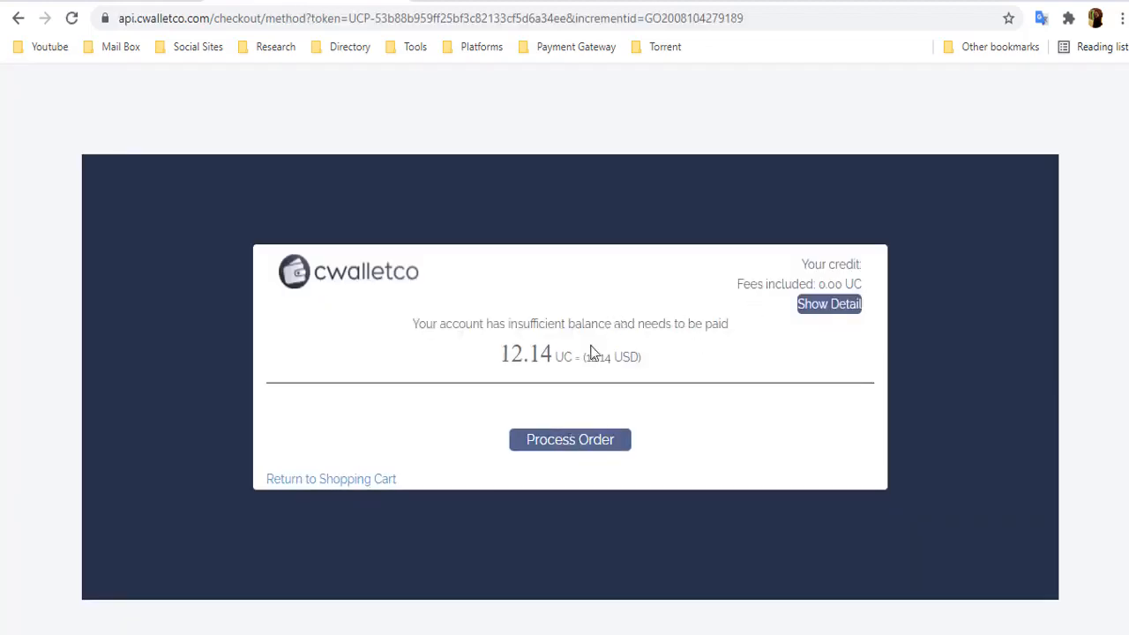
mouse_move(570, 439)
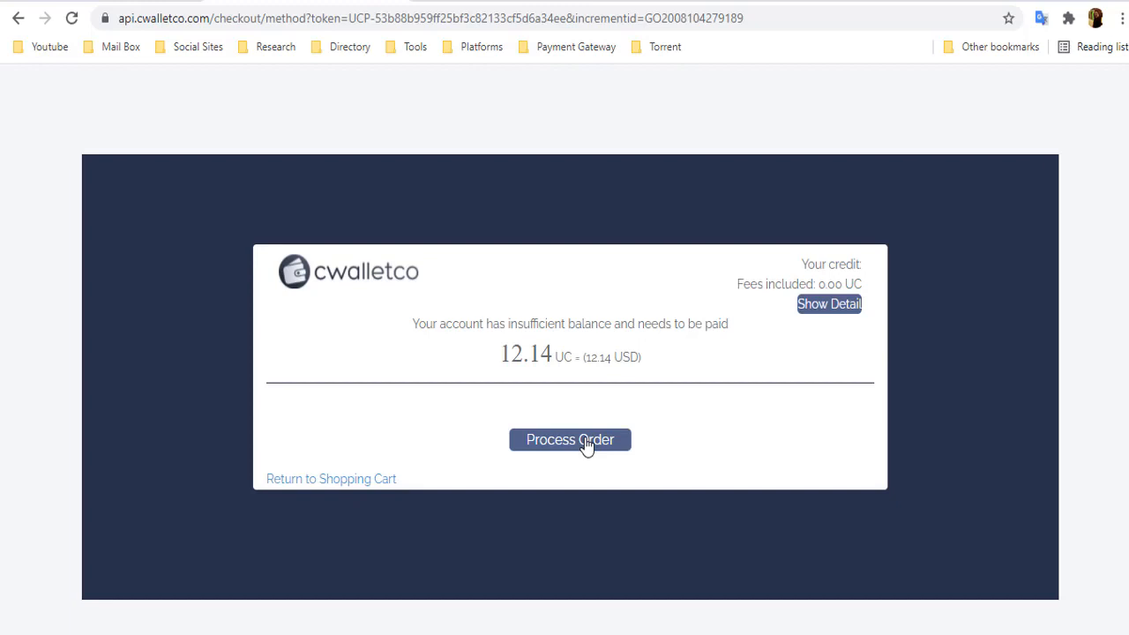
left_click(569, 439)
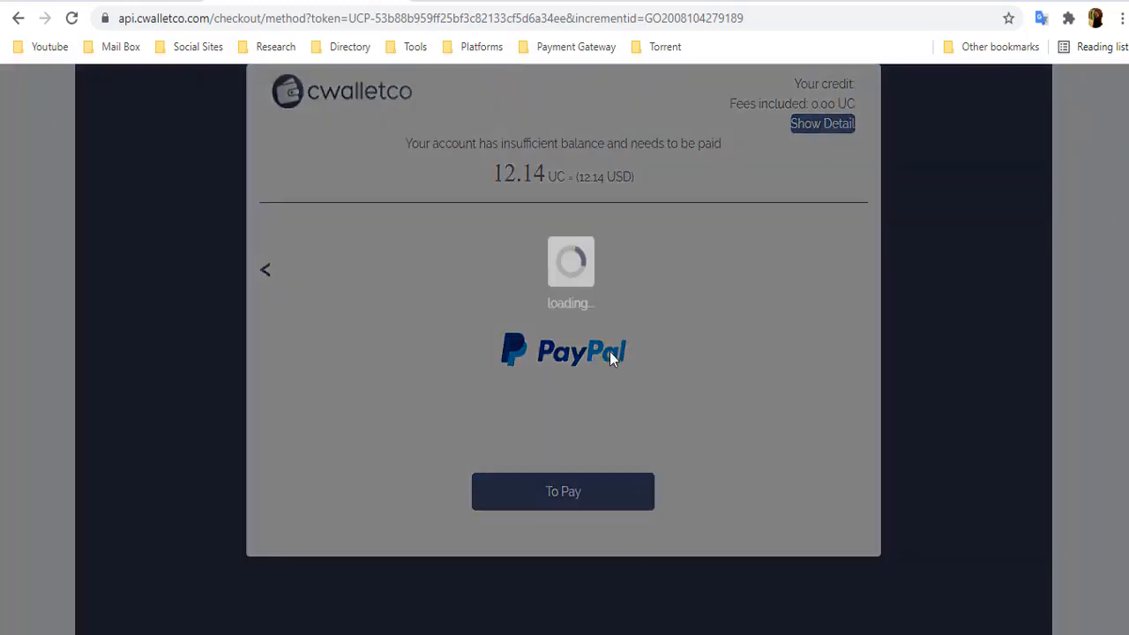
left_click(20, 18)
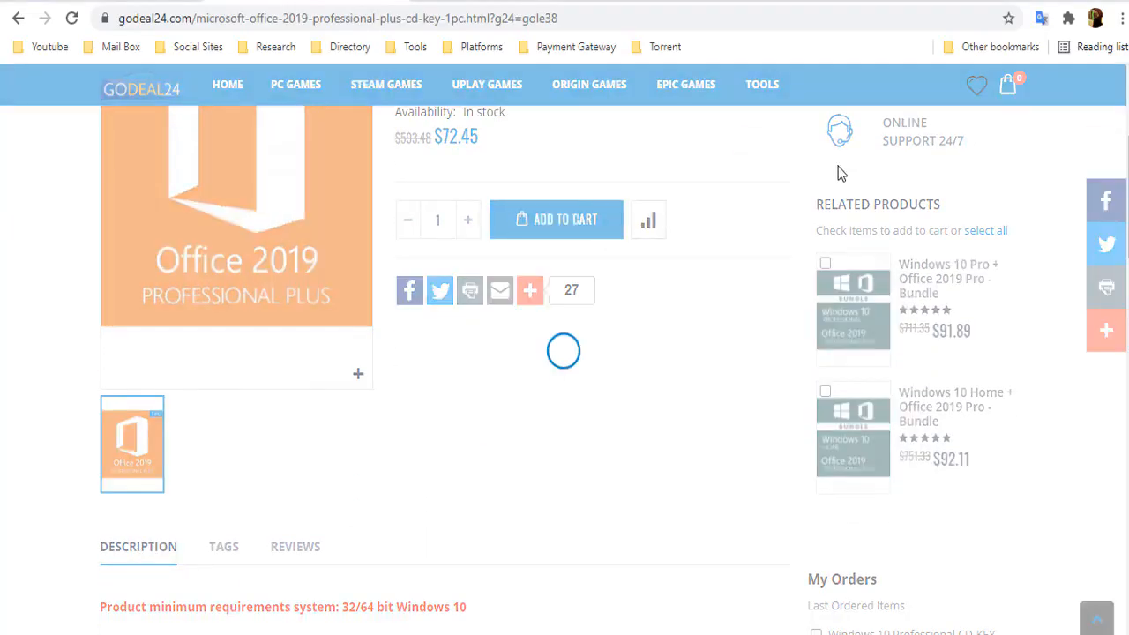
Step: Add Office 2019 Professional Plus to the cart and apply the YLE50 coupon
left_click(556, 219)
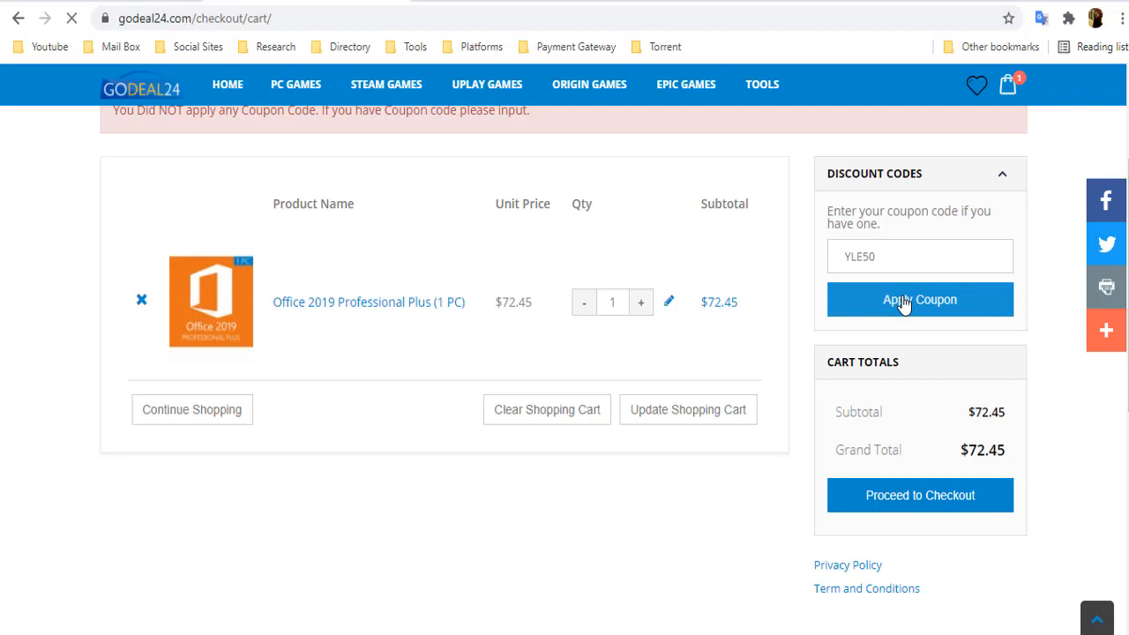
left_click(919, 299)
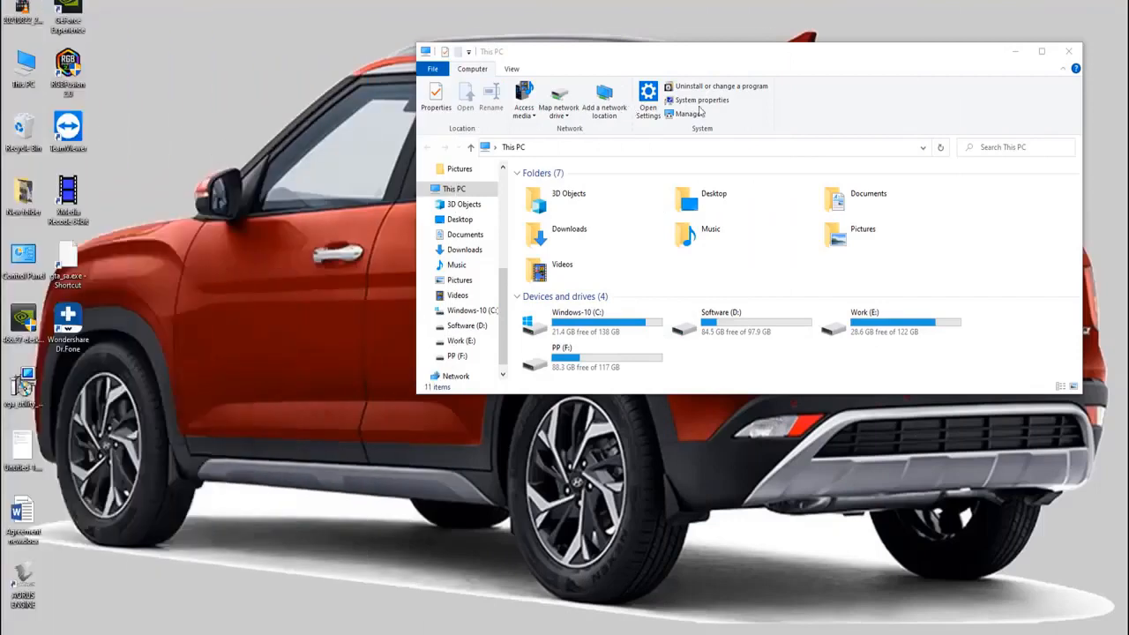
mouse_move(699, 100)
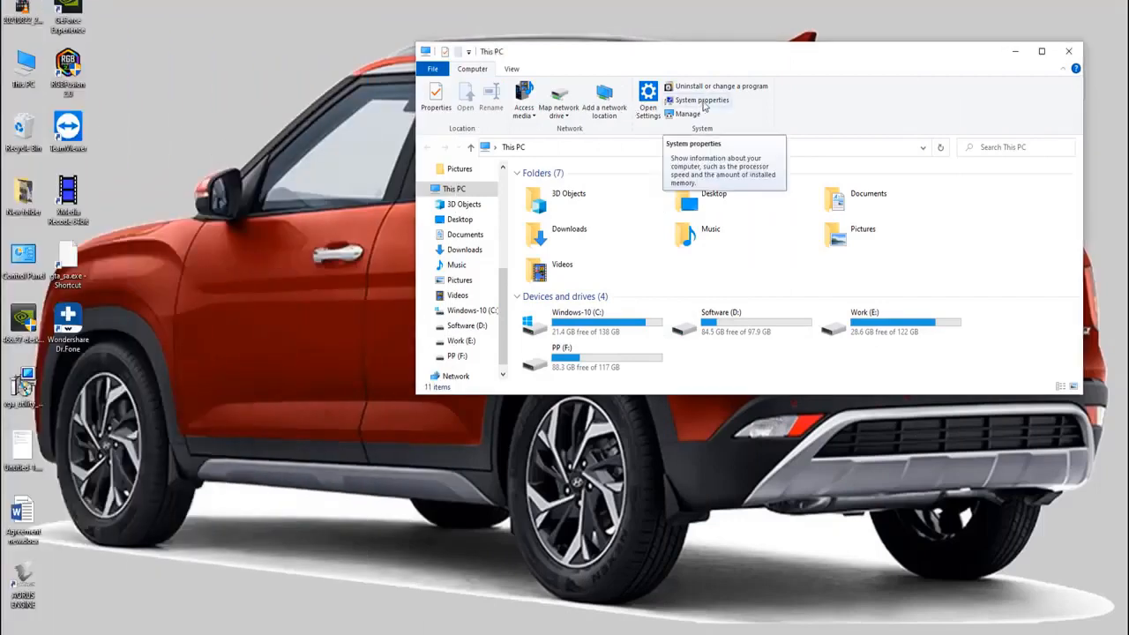
mouse_move(983, 138)
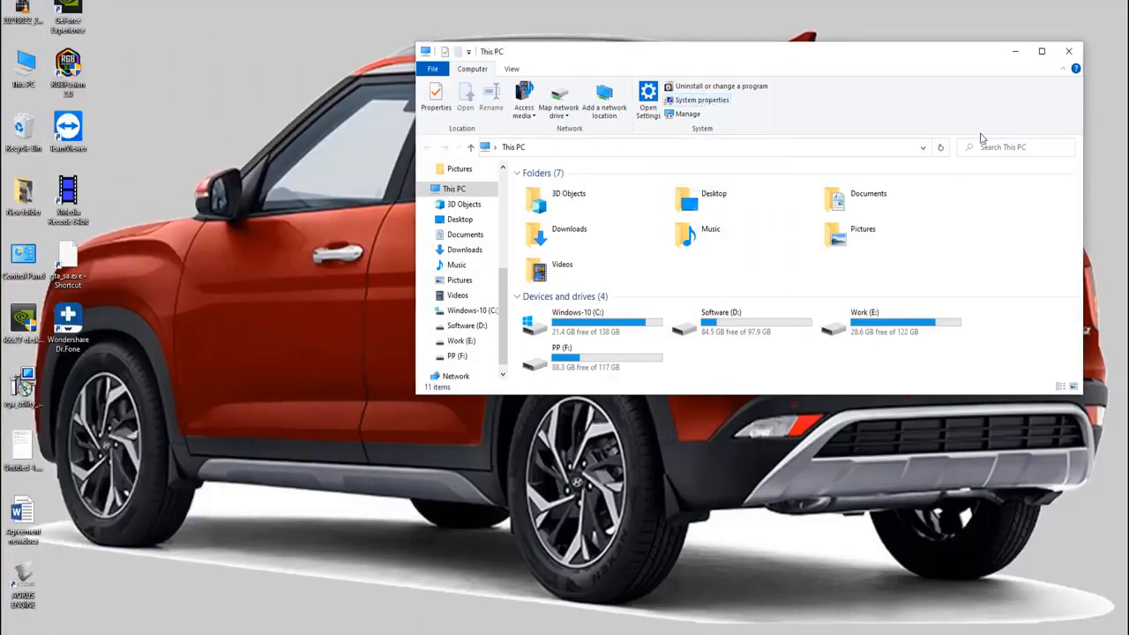
Step: In maximized Settings, reach Change product key and submit the purchased Windows 10 Pro key
left_click(702, 100)
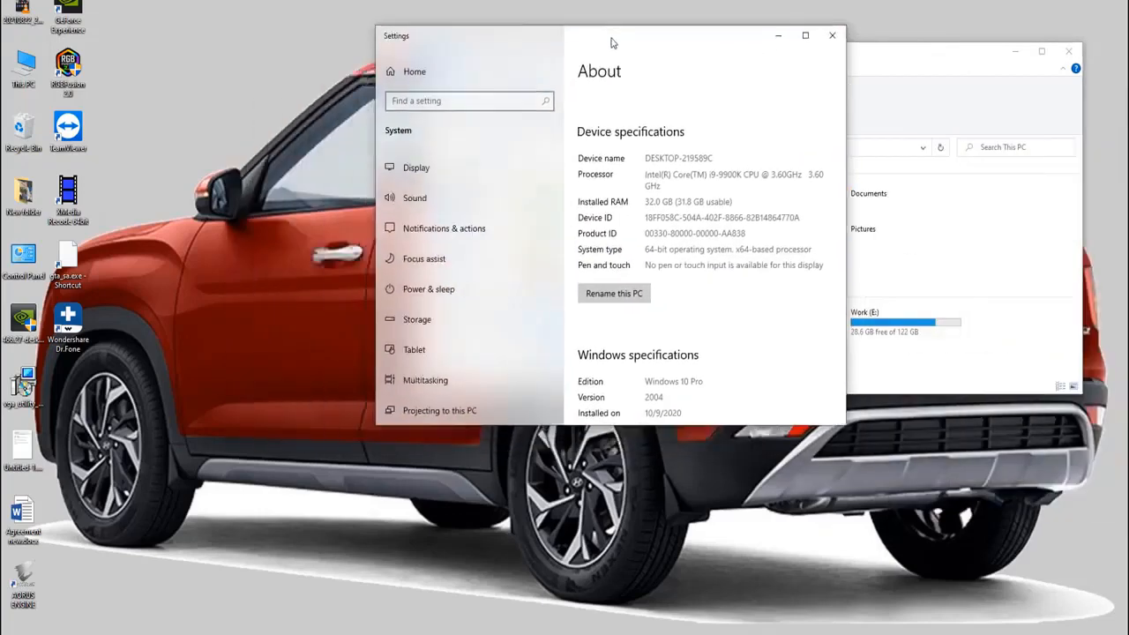
left_click(804, 35)
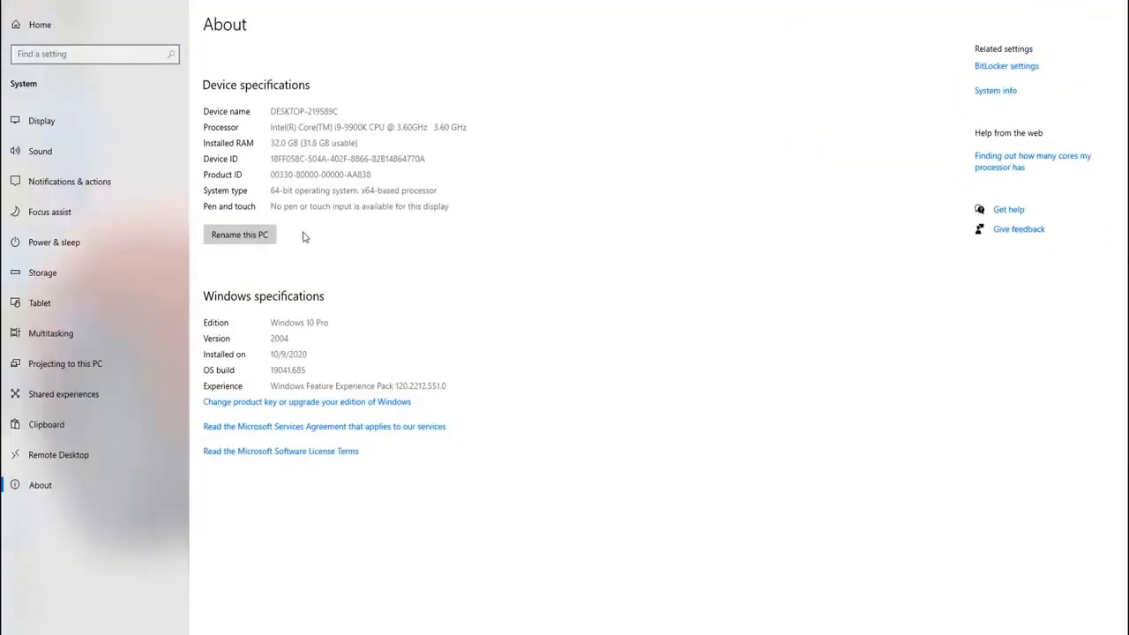
mouse_move(317, 353)
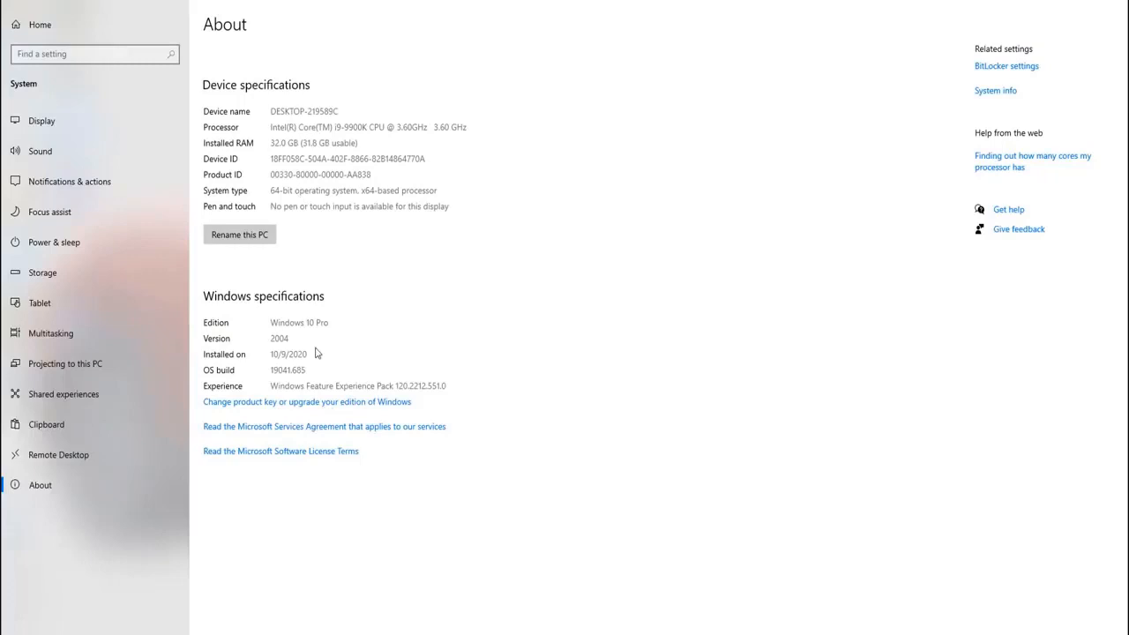
mouse_move(276, 309)
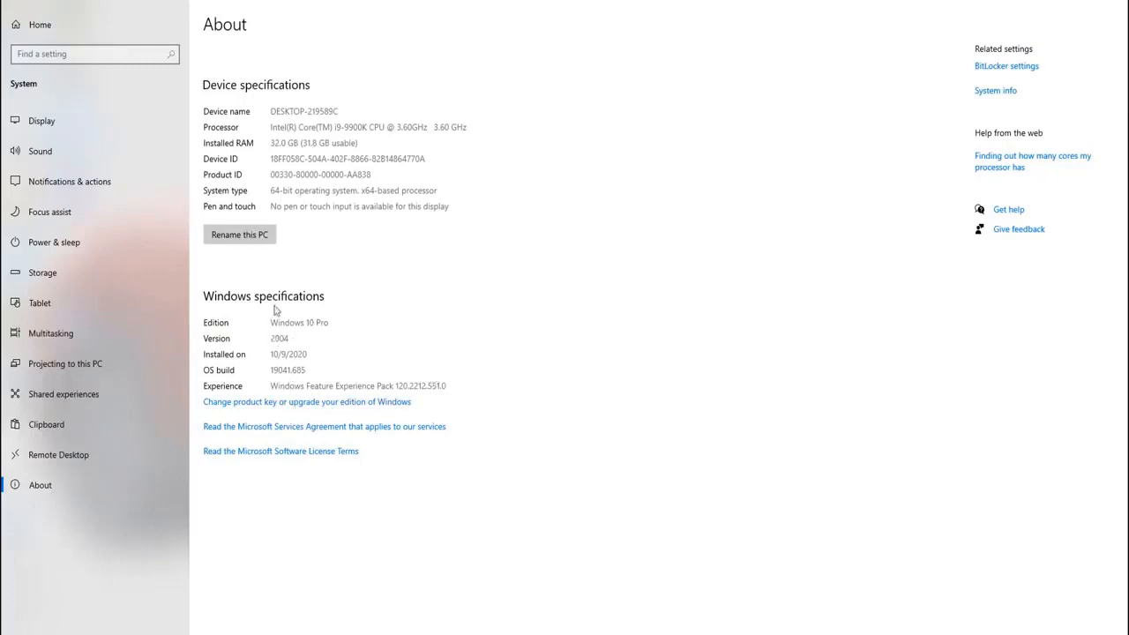
mouse_move(325, 402)
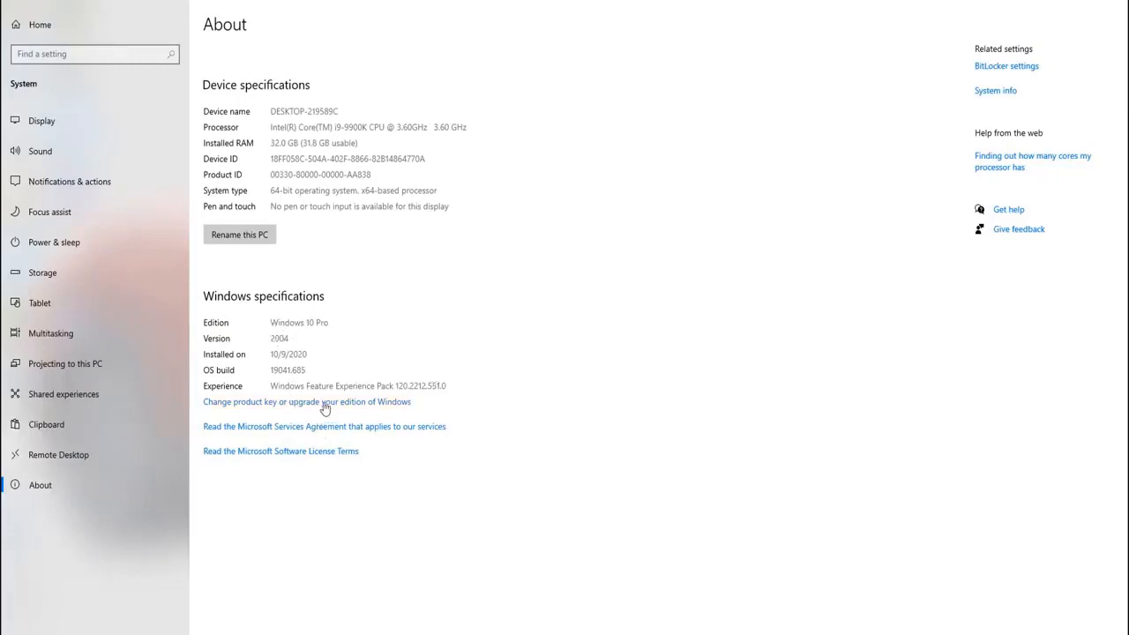
left_click(306, 401)
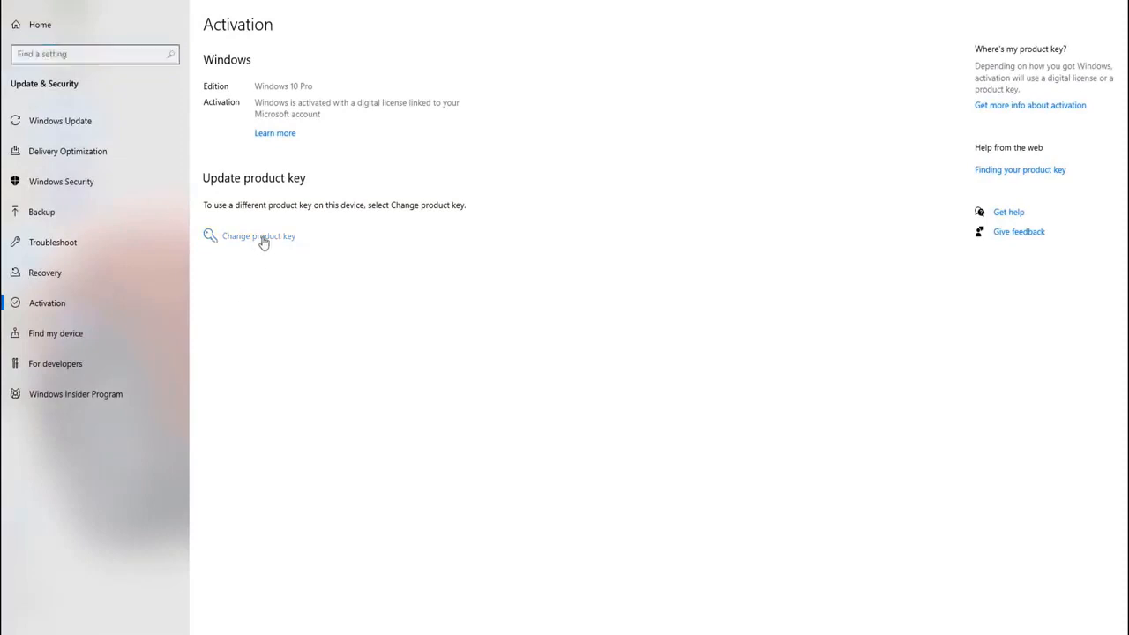
left_click(259, 236)
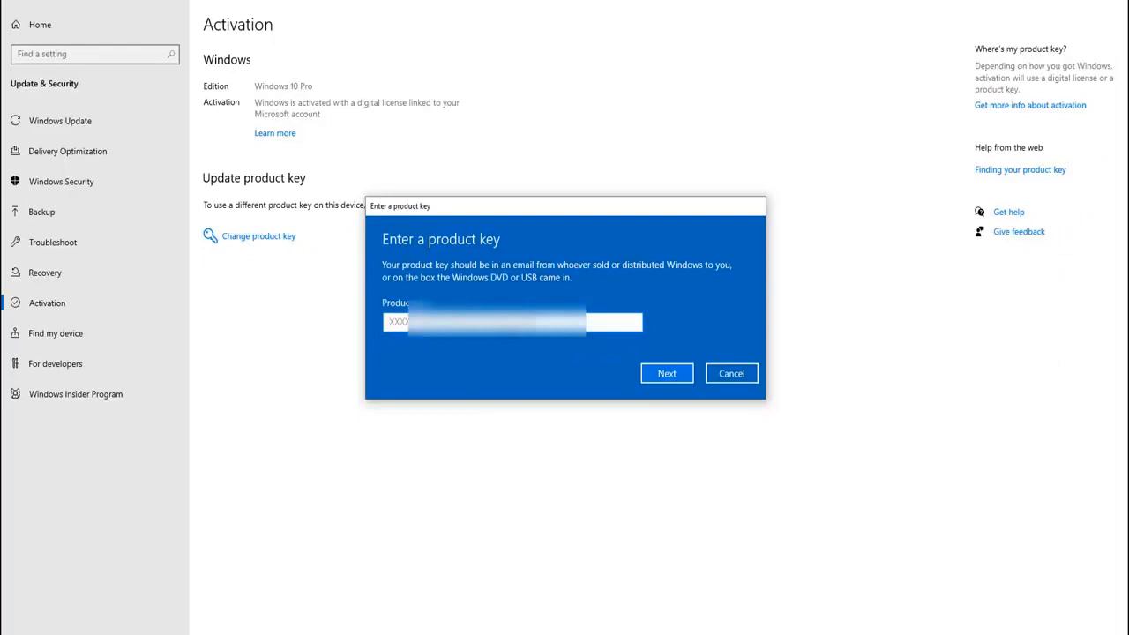
left_click(666, 372)
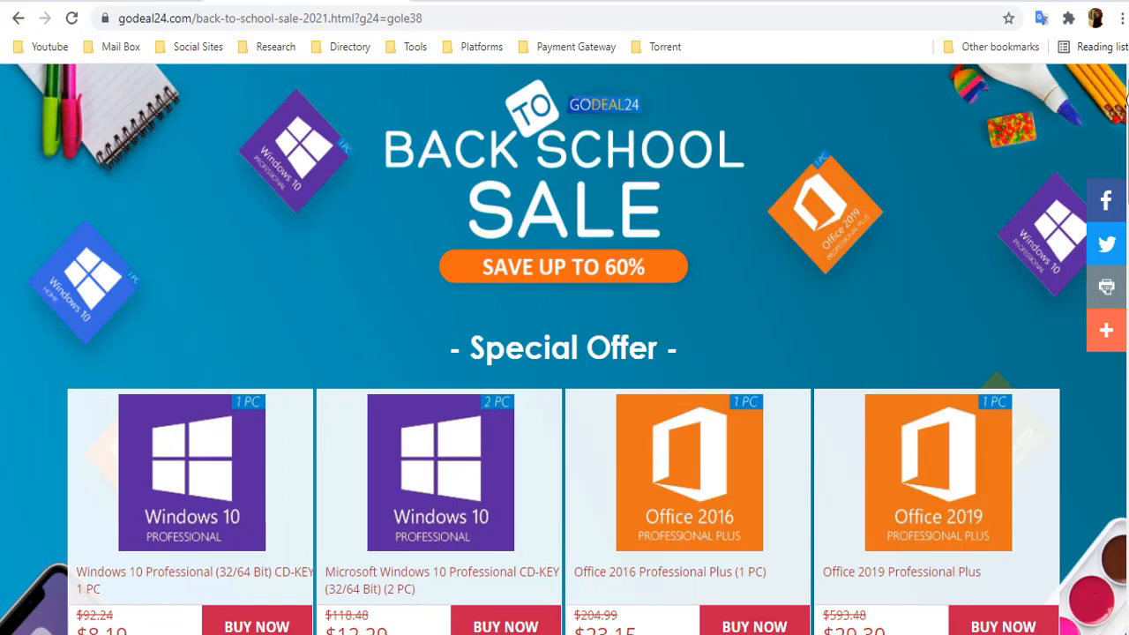
Step: Scroll through the Back to School Sale's Special Offer and 45% off sections
scroll("down", 3)
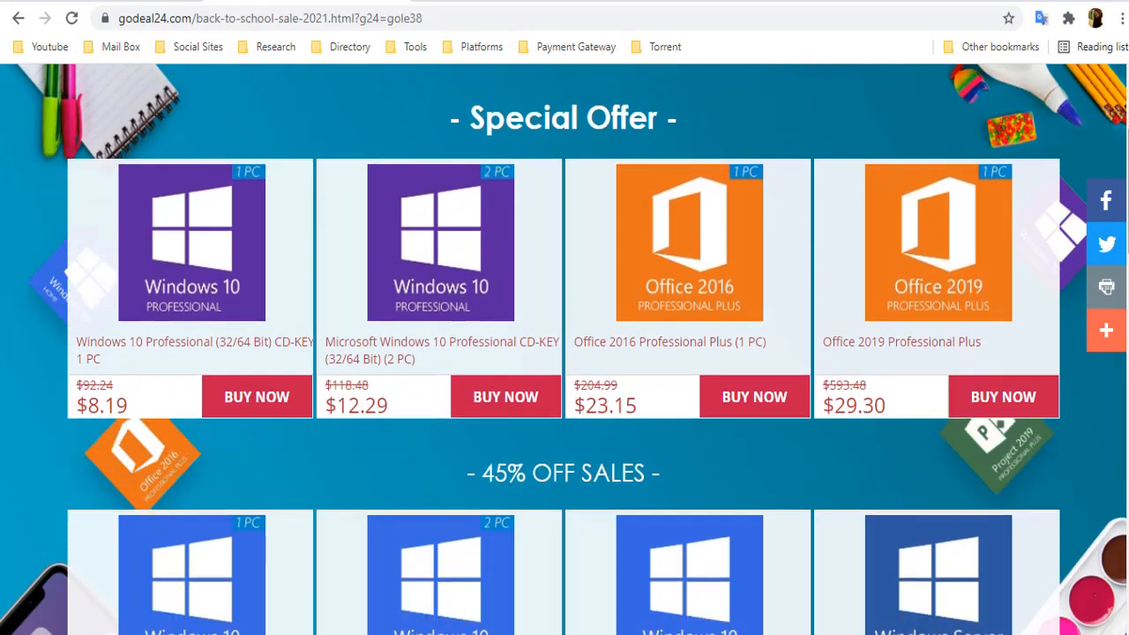
scroll("down", 3)
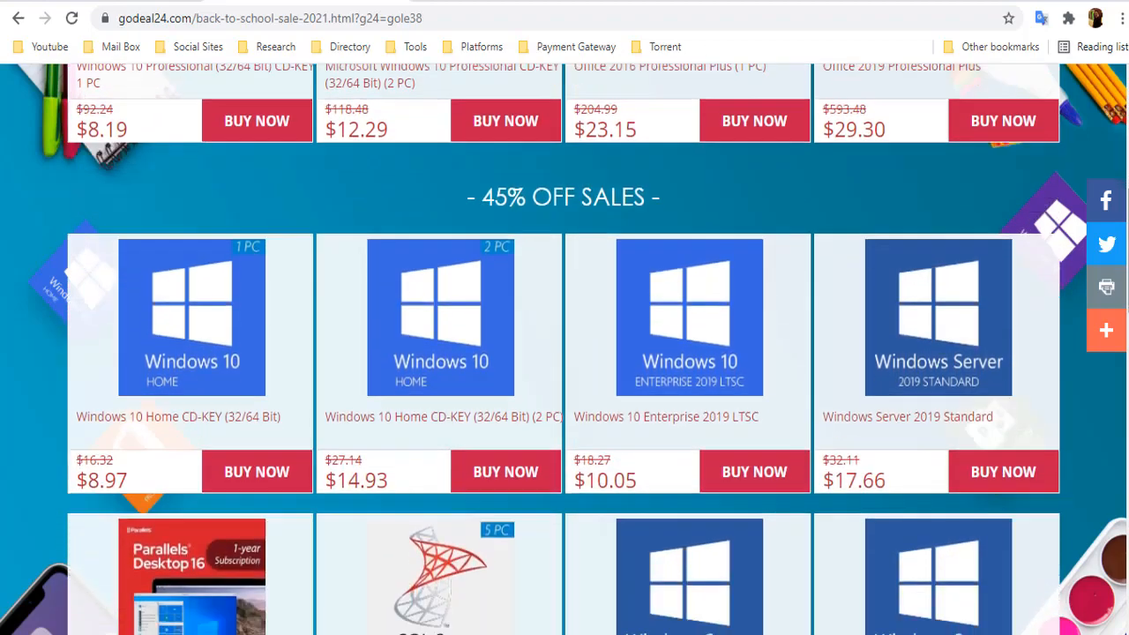
scroll("down", 3)
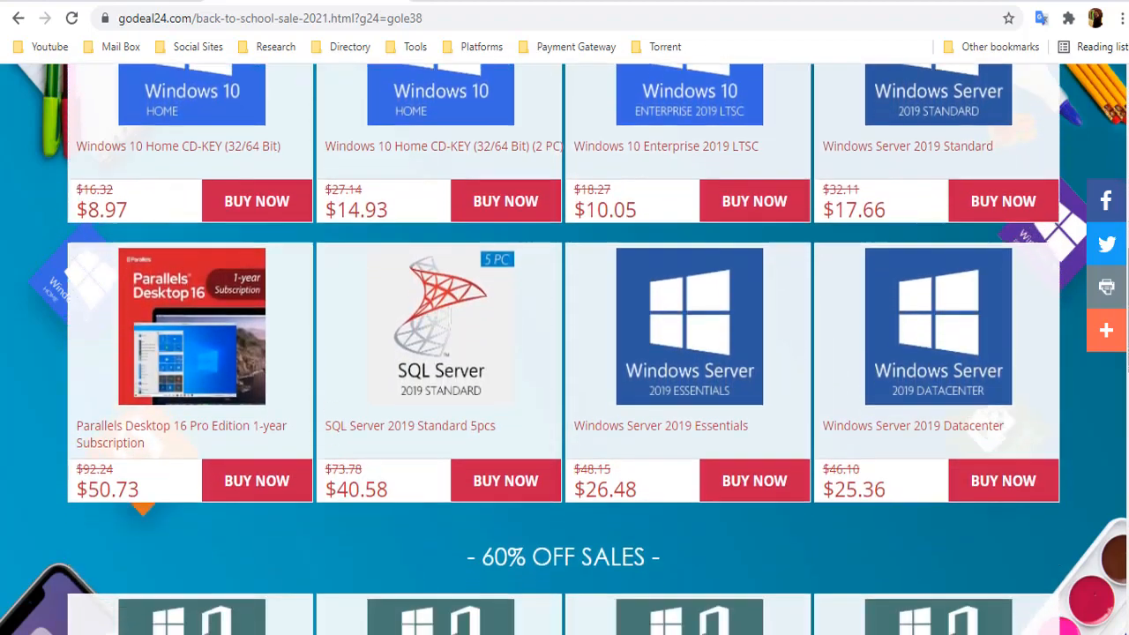